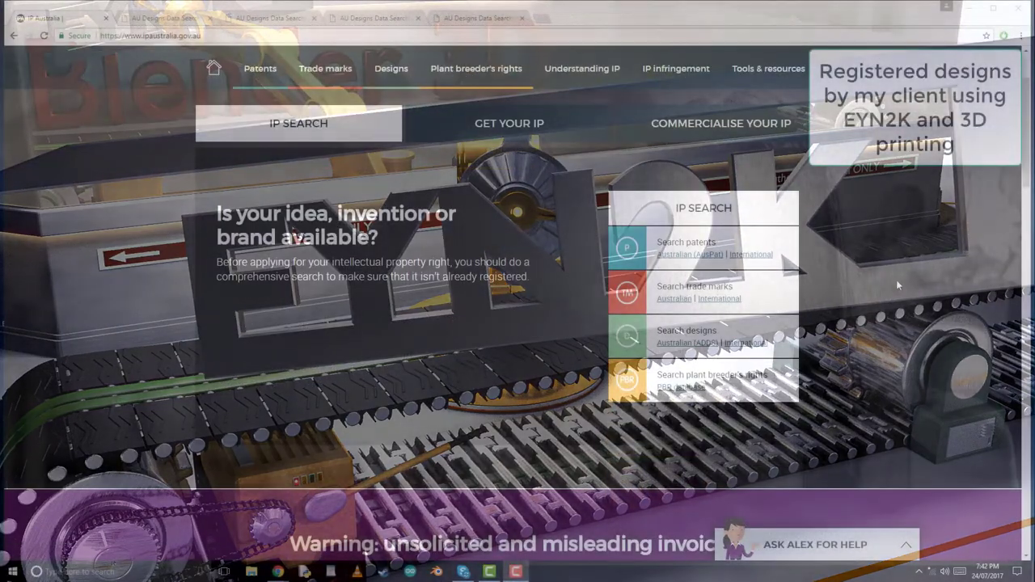
Browse the AU Designs search results and view the curtain-track design records' photos
click(390, 68)
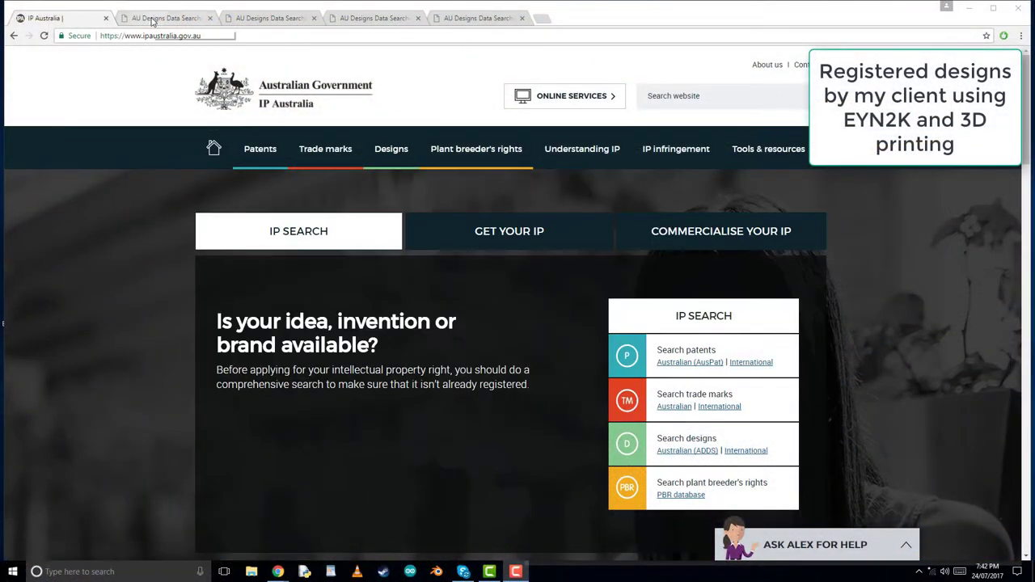
click(162, 18)
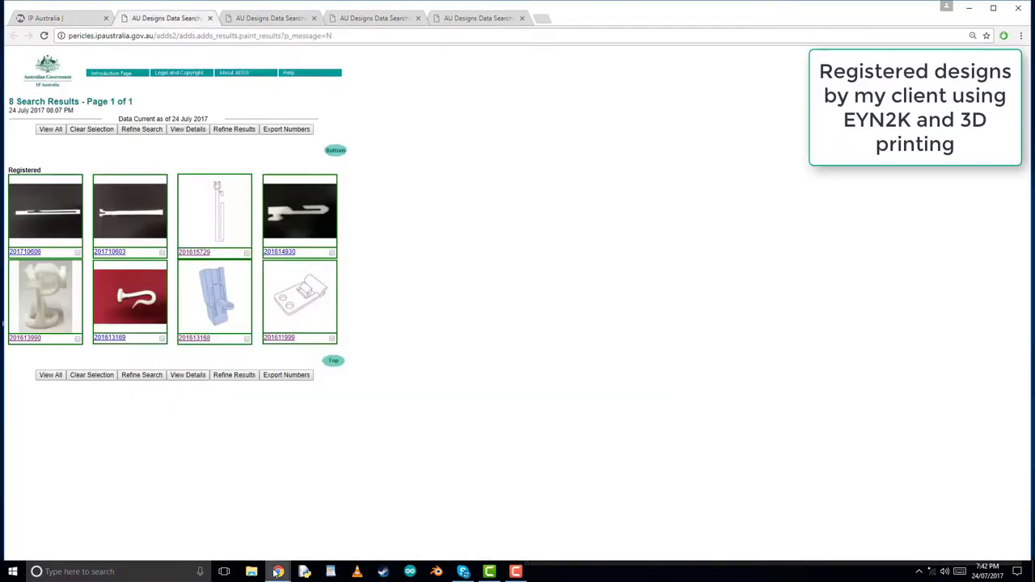
mouse_move(281, 573)
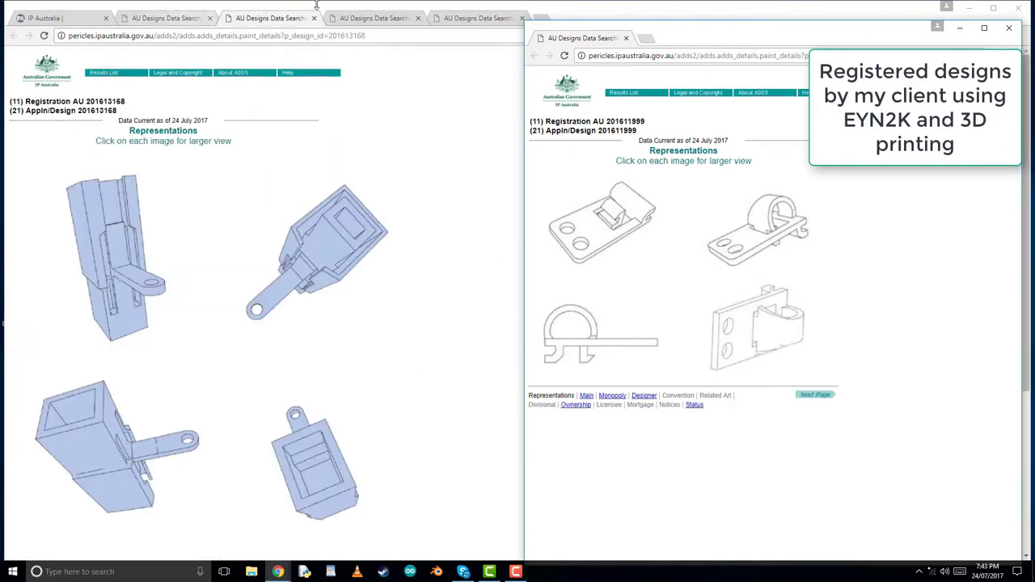
click(382, 15)
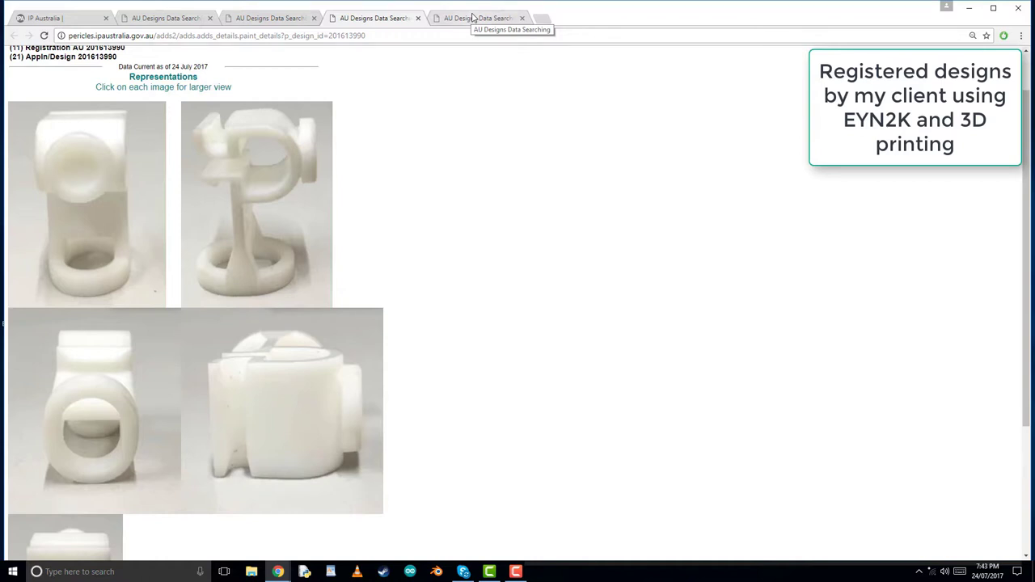
click(482, 13)
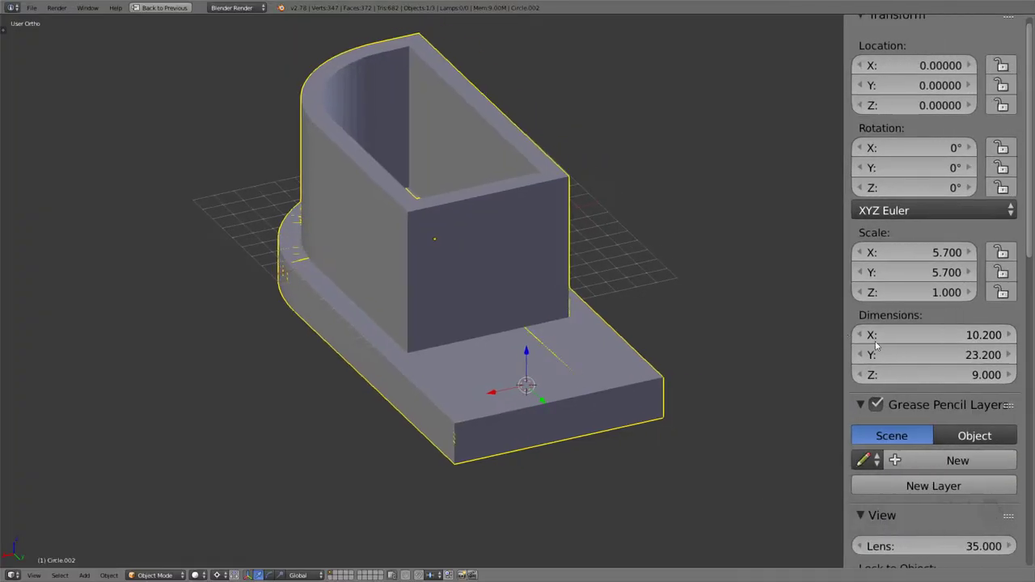
Enable Edge Info > Length under Mesh Display so edge lengths show on the end cap mesh
scroll(down, 3)
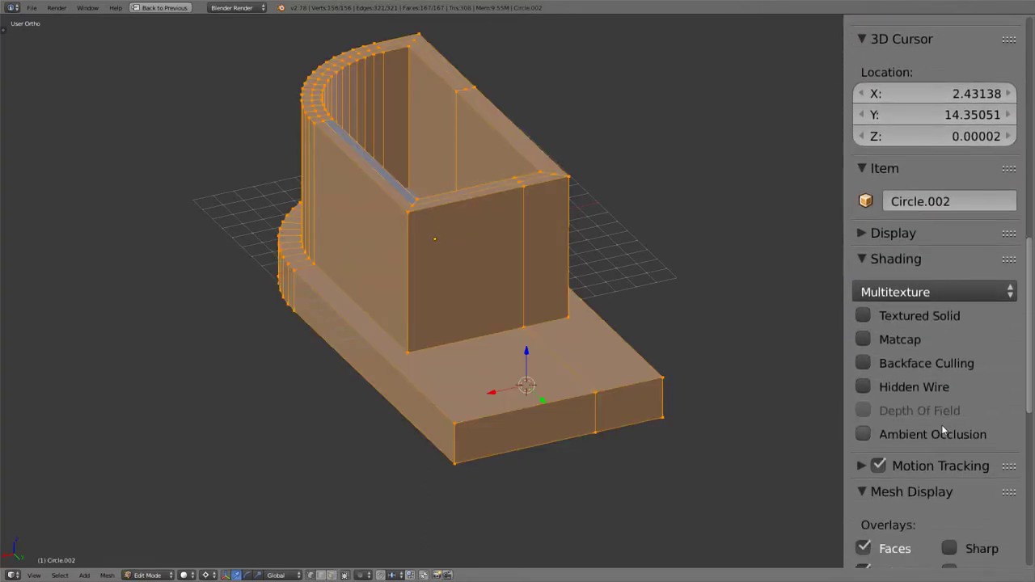
scroll(down, 3)
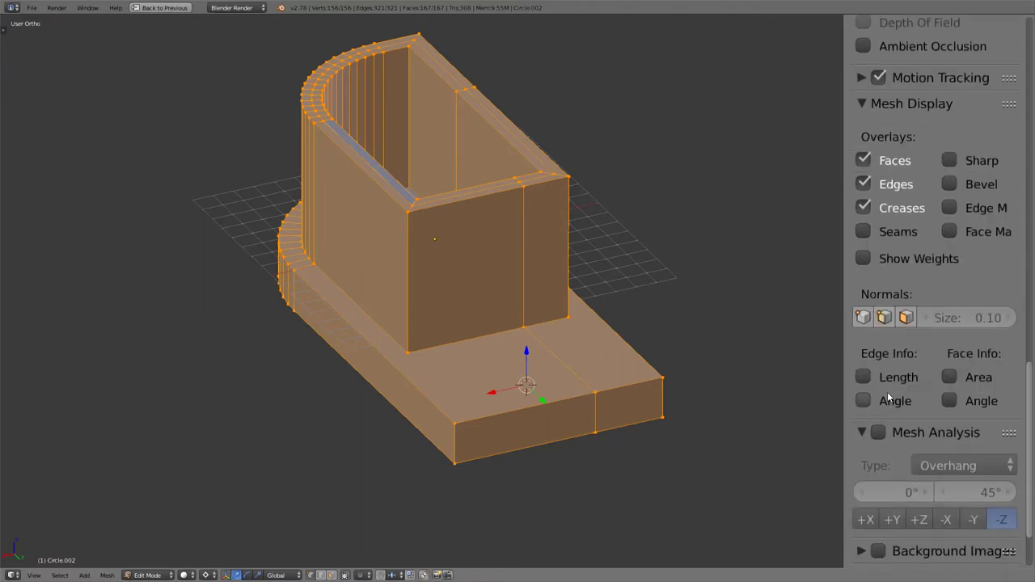
click(864, 377)
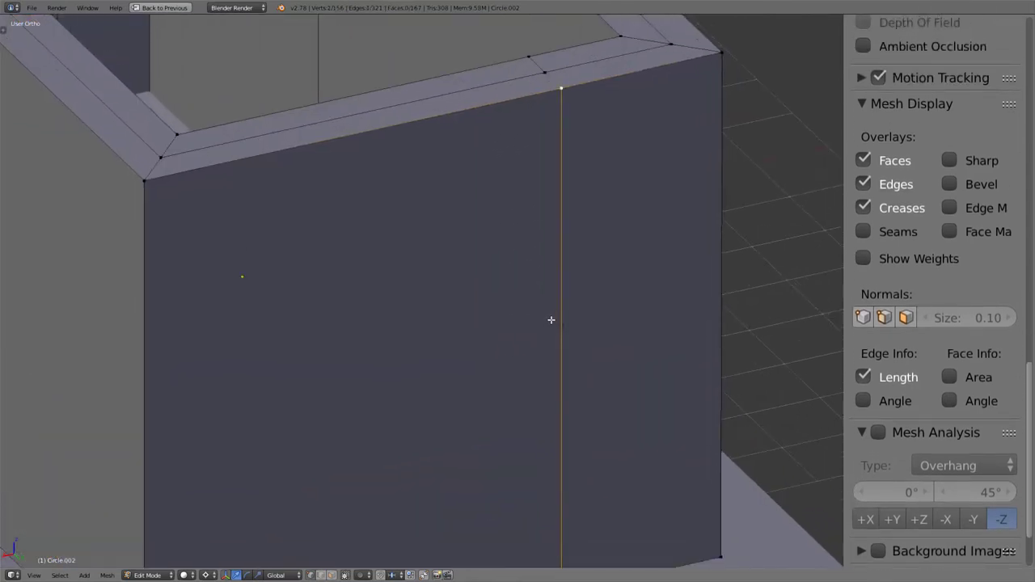
mouse_move(155, 194)
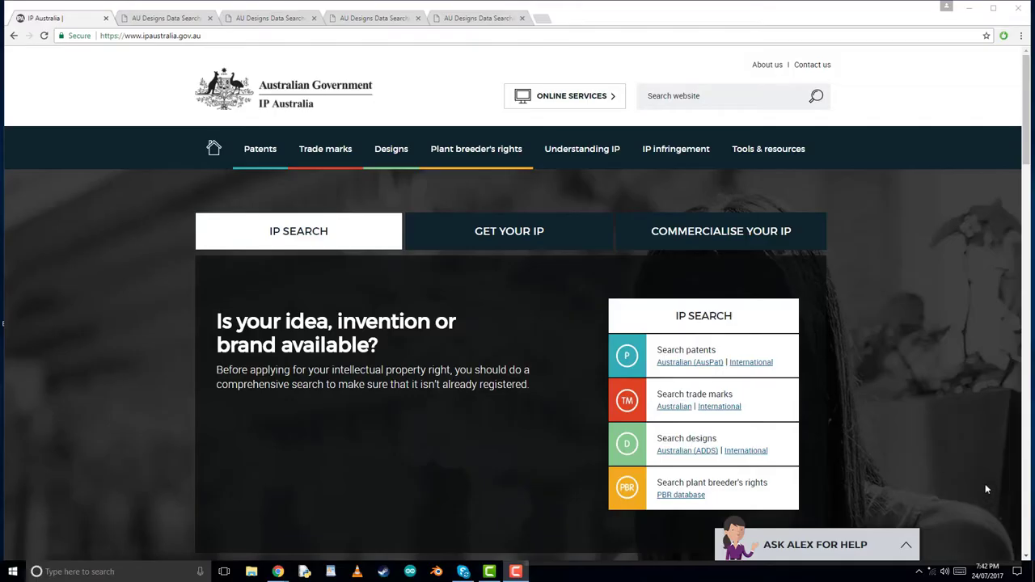
Return to the AU Designs results page listing the eight registered designs
scroll(down, 3)
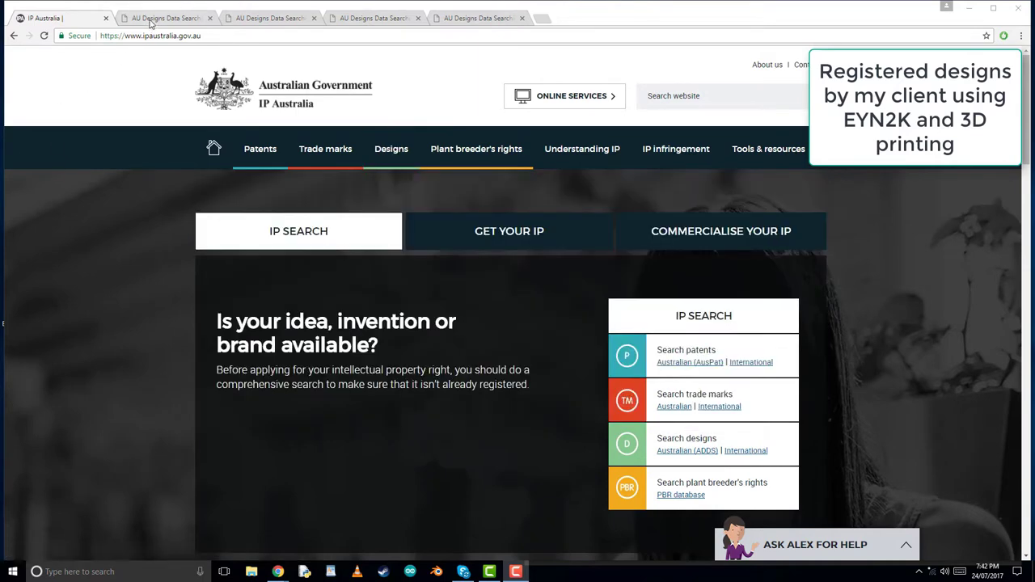
click(165, 18)
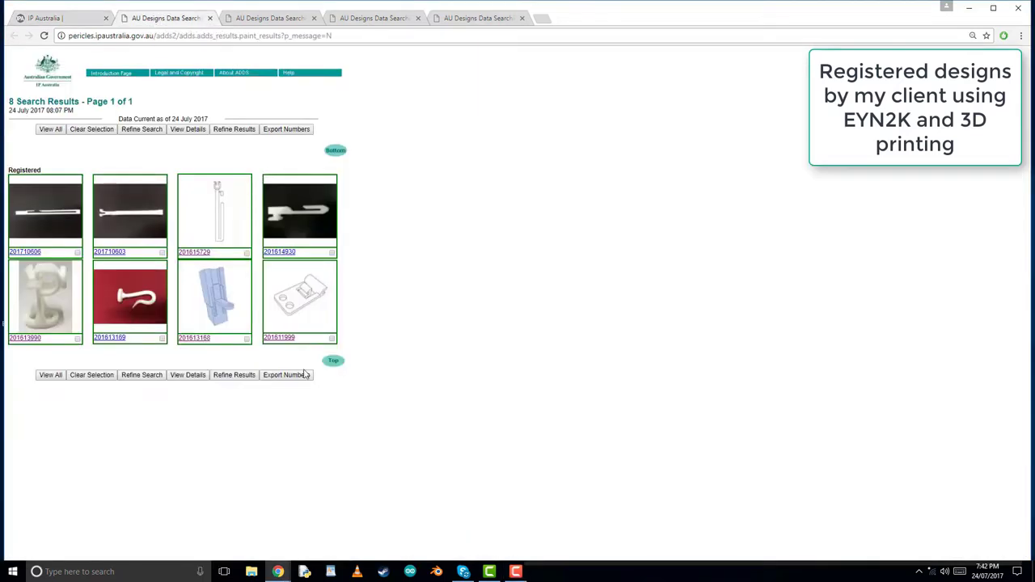
mouse_move(281, 572)
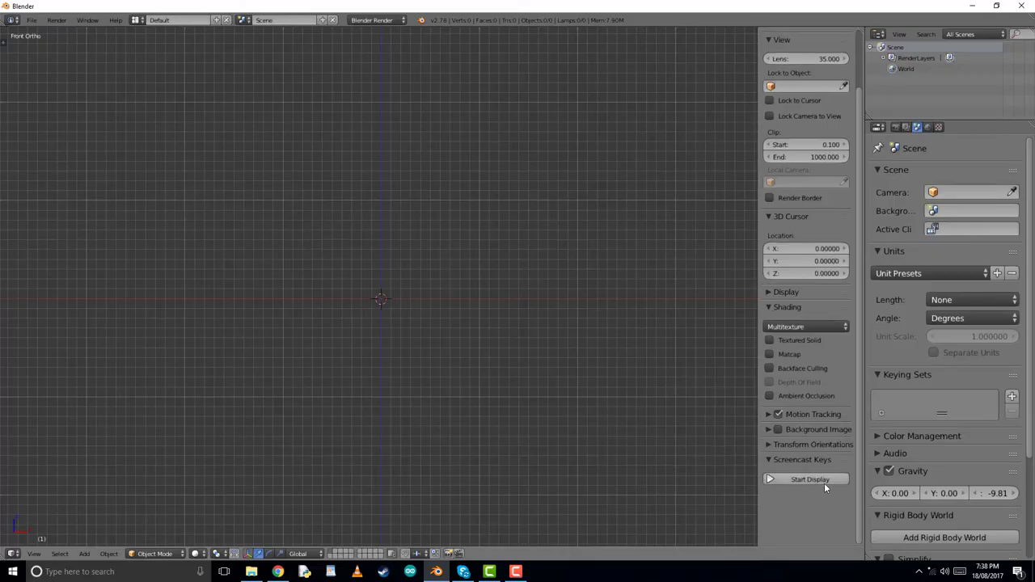
Start Screencast Keys display and add a 32-vertex circle mesh at the origin
click(806, 478)
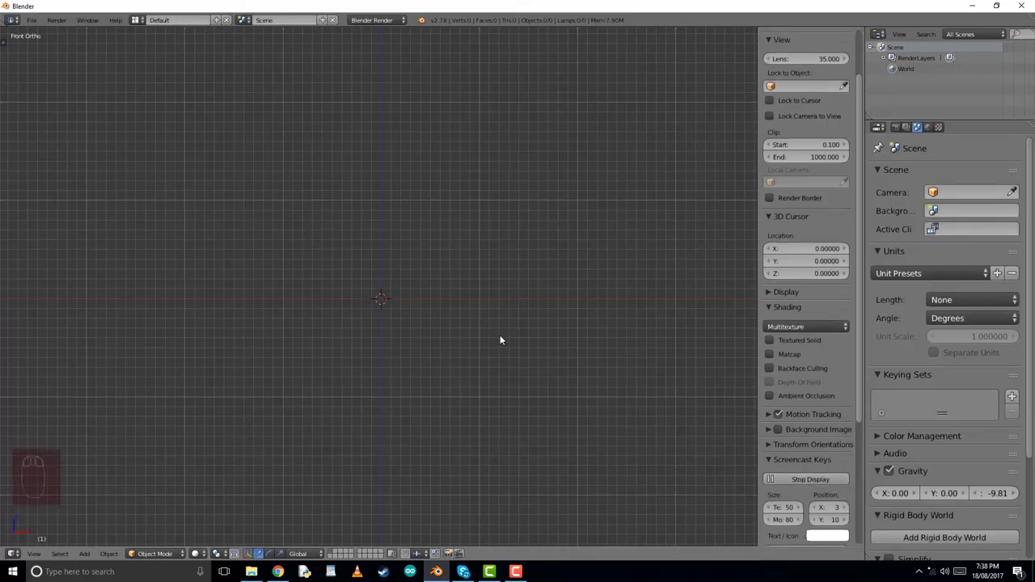
key(shift+a)
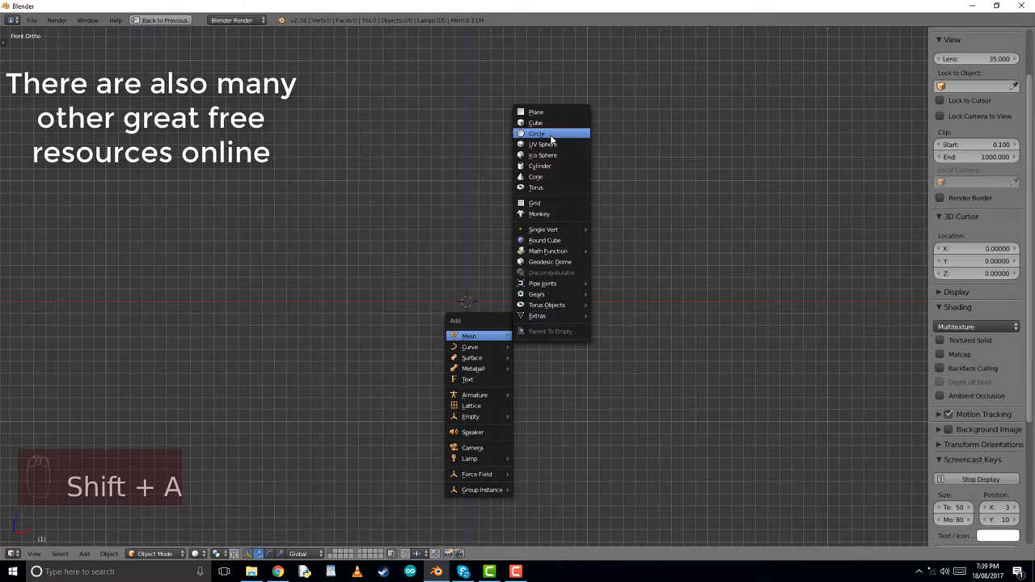
click(535, 133)
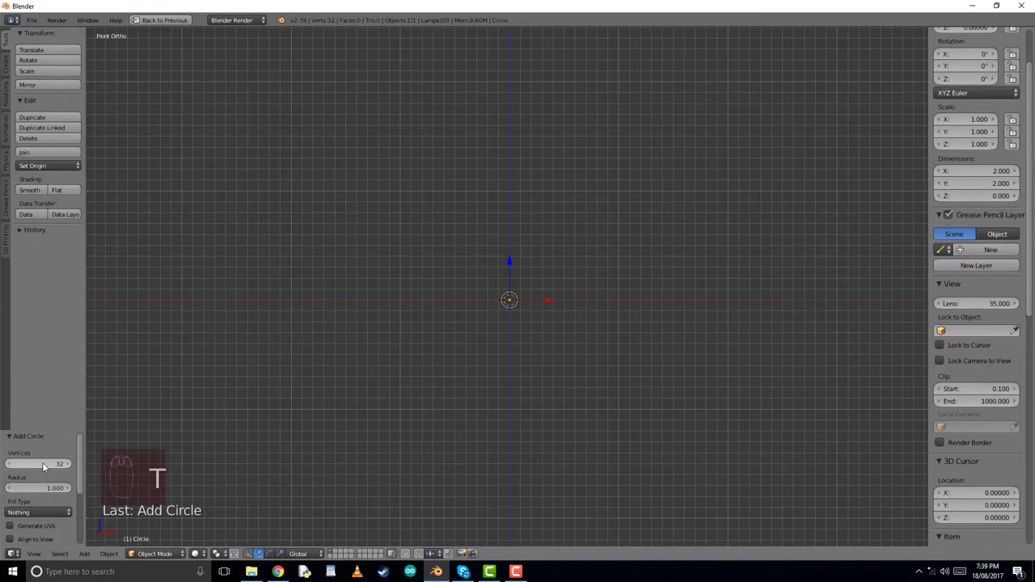
Scale the circle to 6.9 on Y and copy the value to X, making it 13.8 across
click(38, 463)
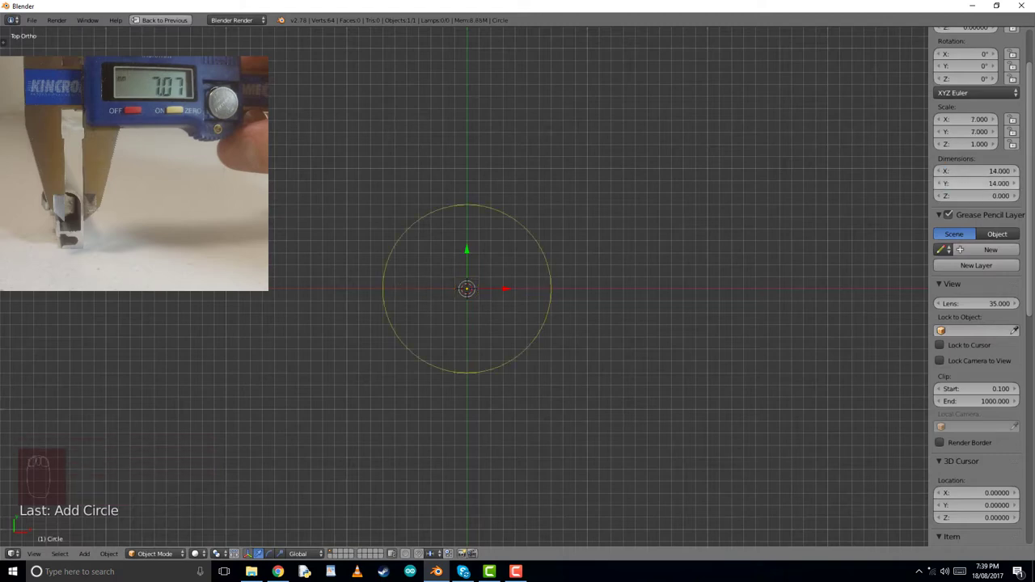
click(973, 189)
text(13.800)
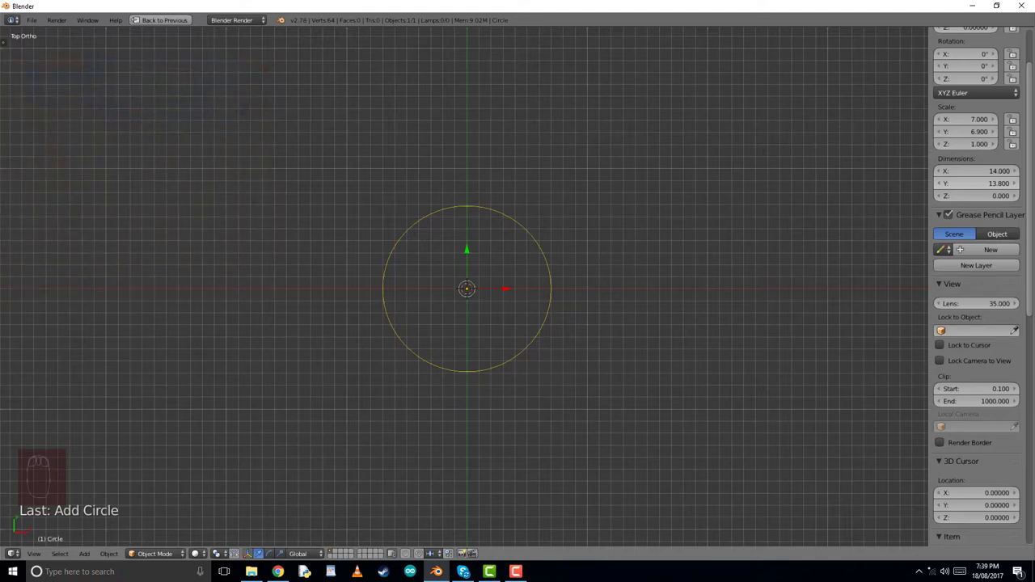
key(ctrl+c)
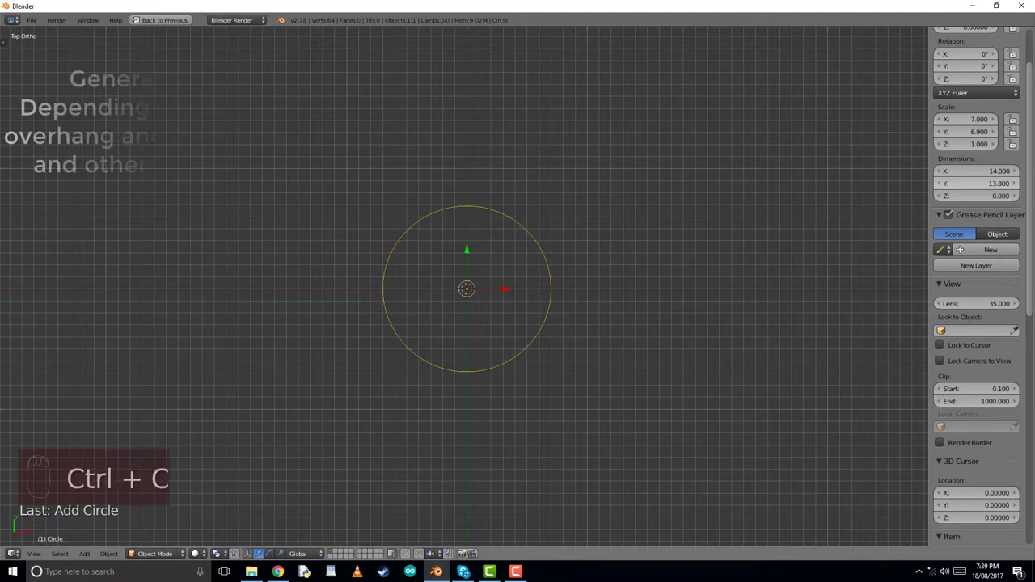
key(ctrl+v)
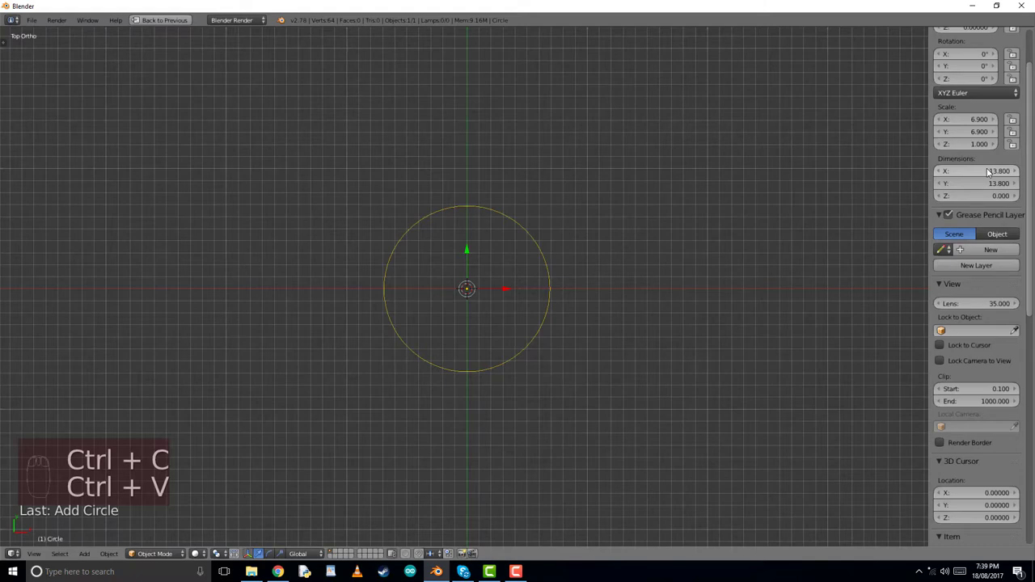
key(Tab)
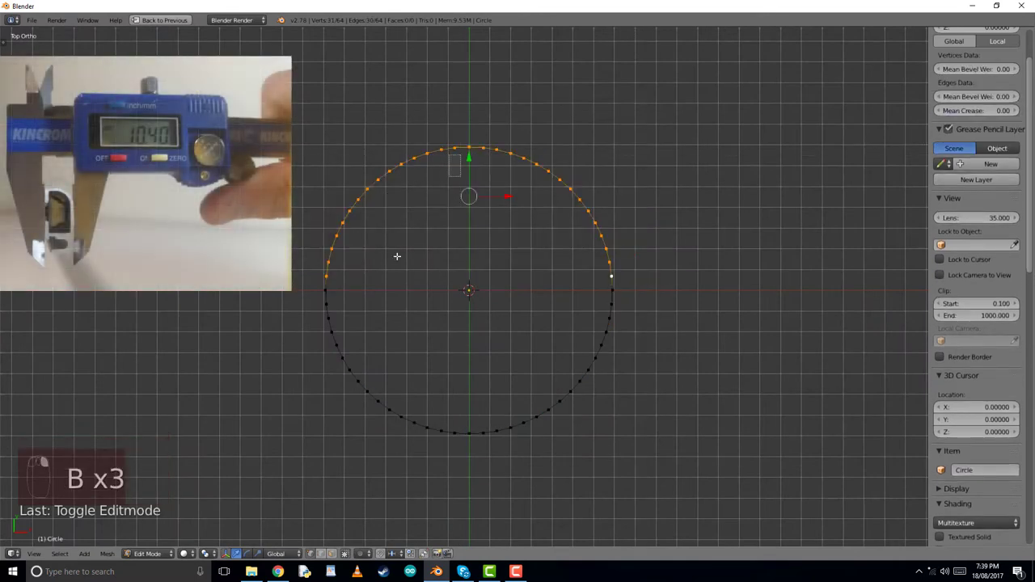
Trim the circle to a quarter arc and extrude a straight leg left from its bottom vertex, about 10.2 wide
key(X)
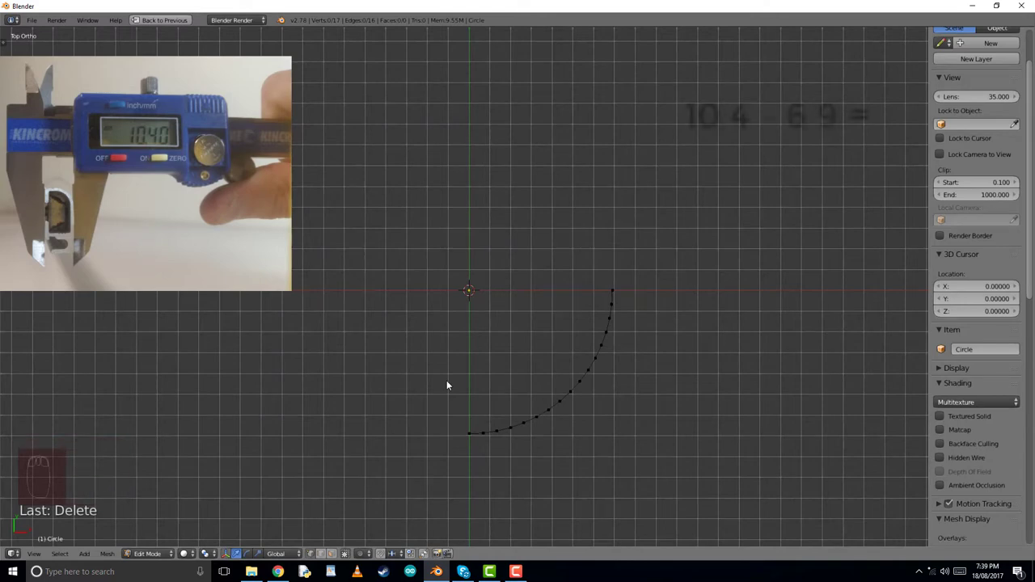
key(Tab)
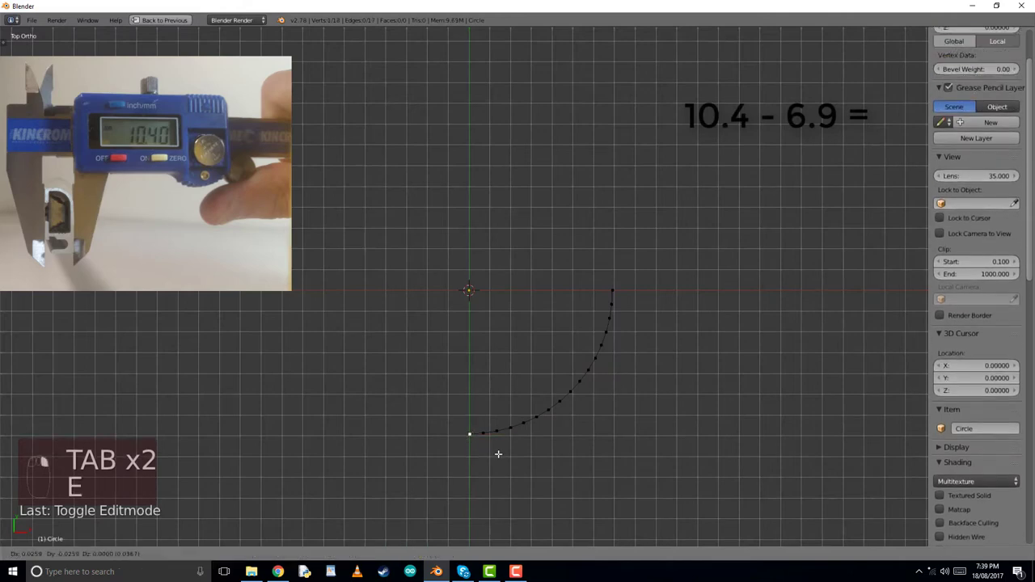
key(e)
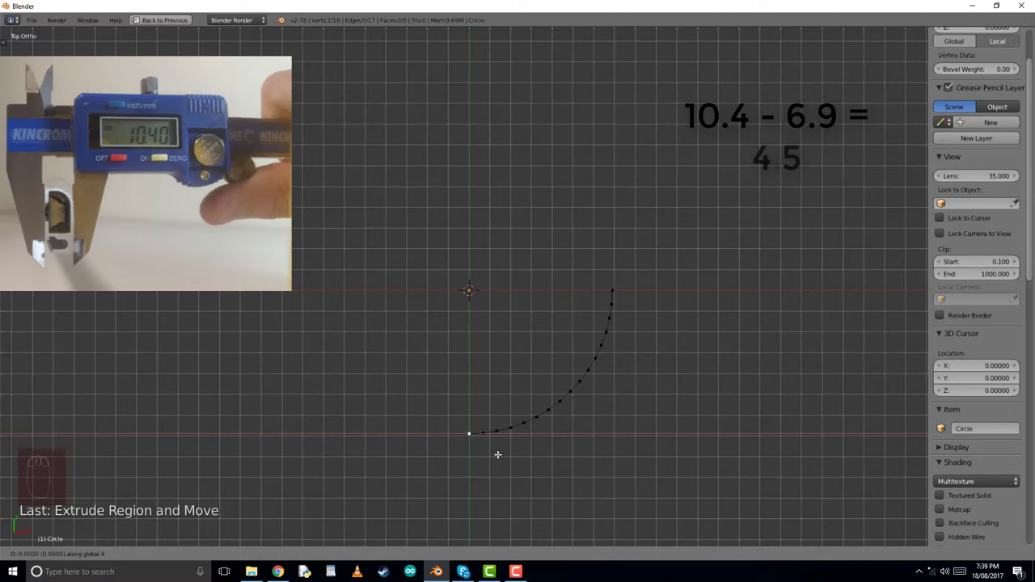
drag(469, 434, 408, 433)
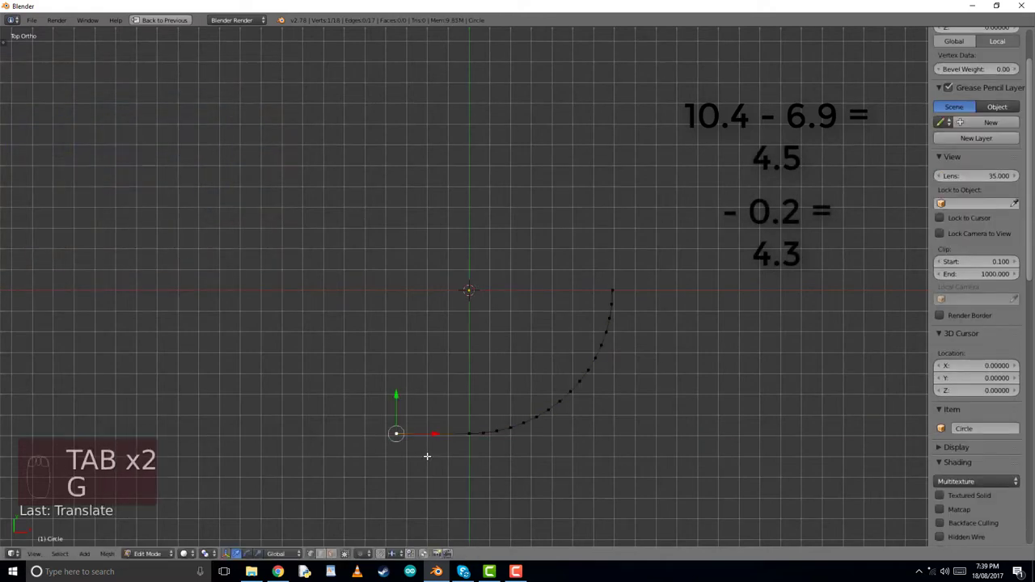
key(Tab)
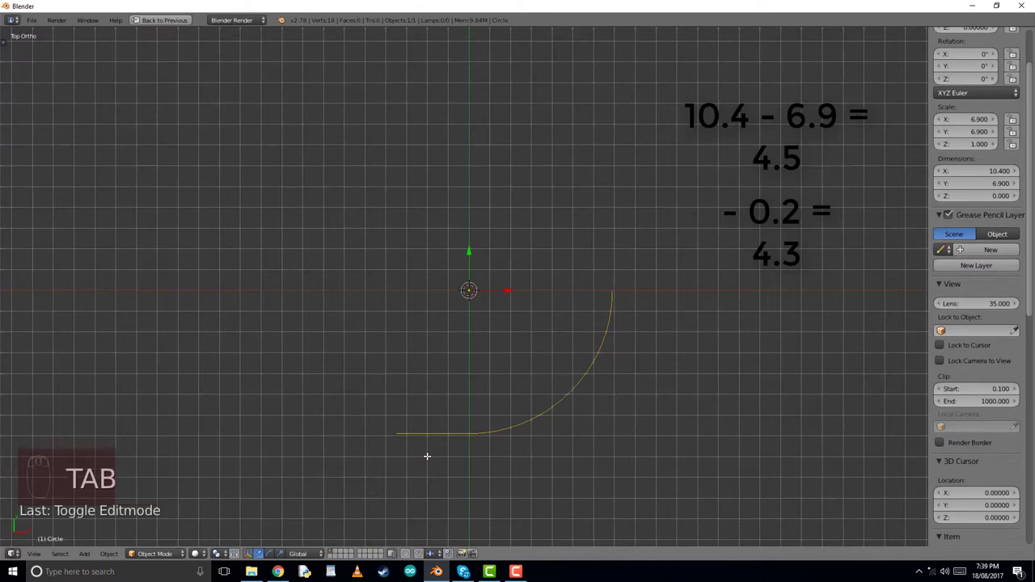
key(TAB)
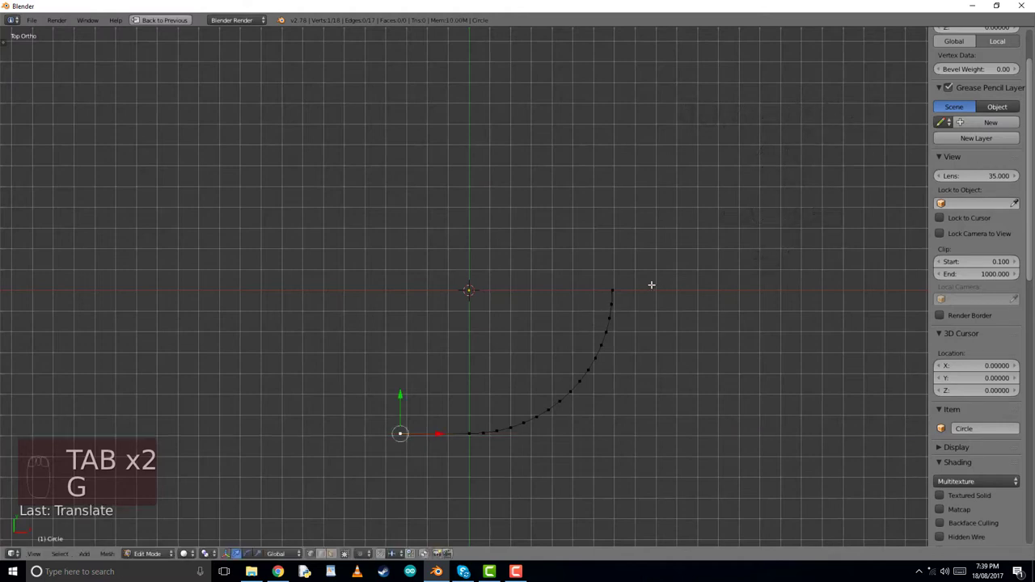
key(Tab)
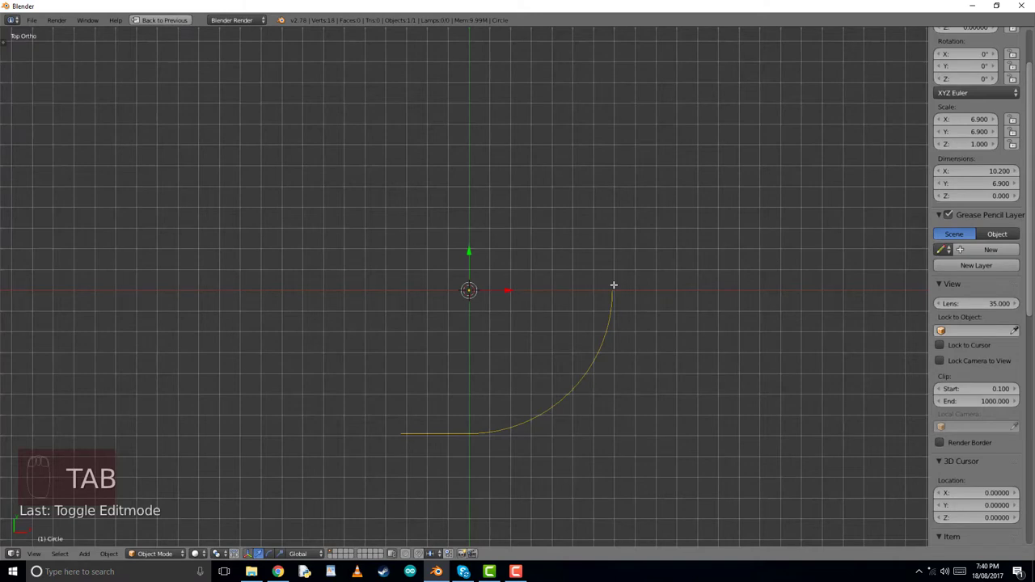
Extrude the arc to its centre and the straight edge upward, filling a fan-plus-rectangle profile
key(Tab)
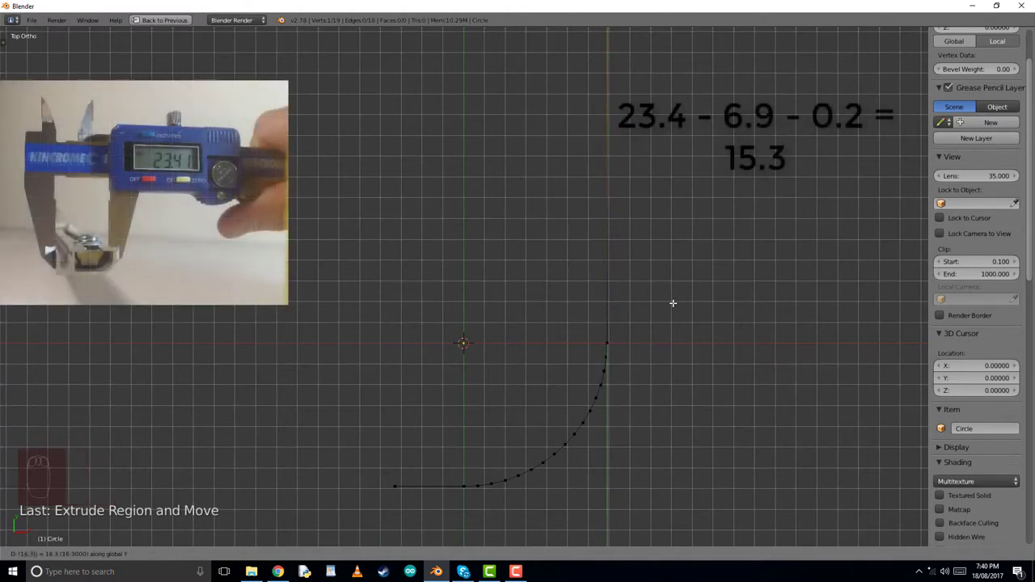
key(Tab)
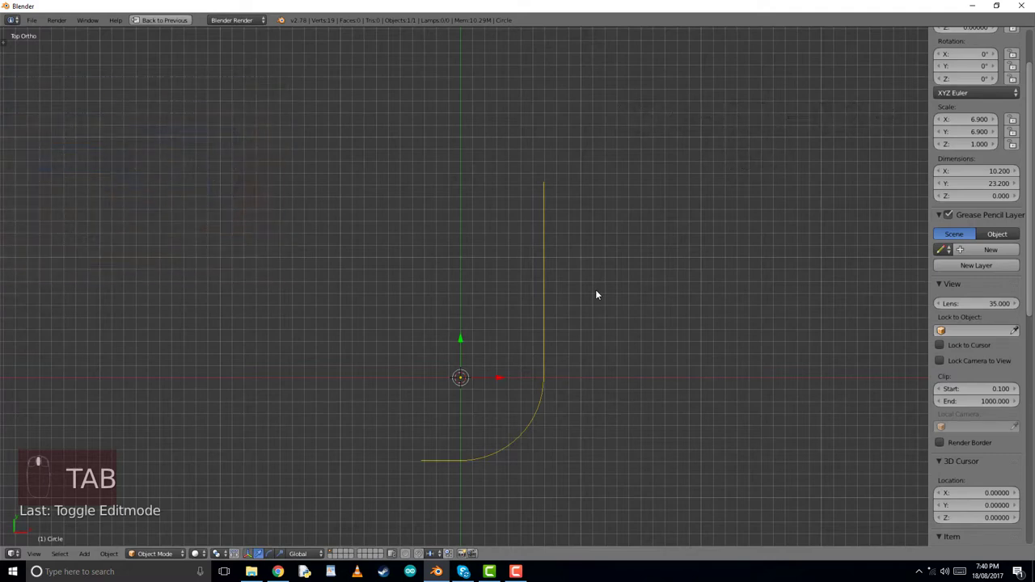
key(Tab)
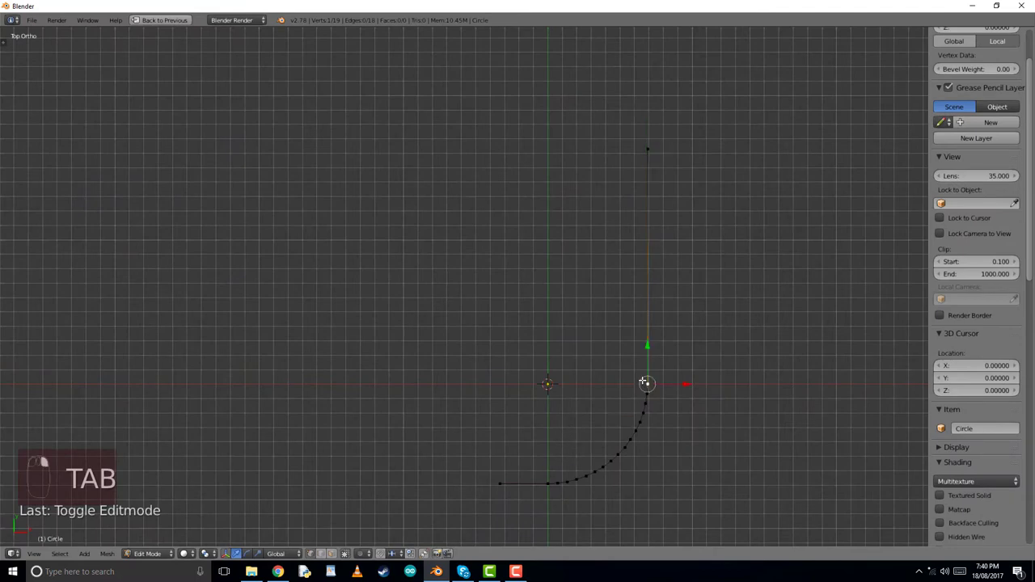
key(shift+s)
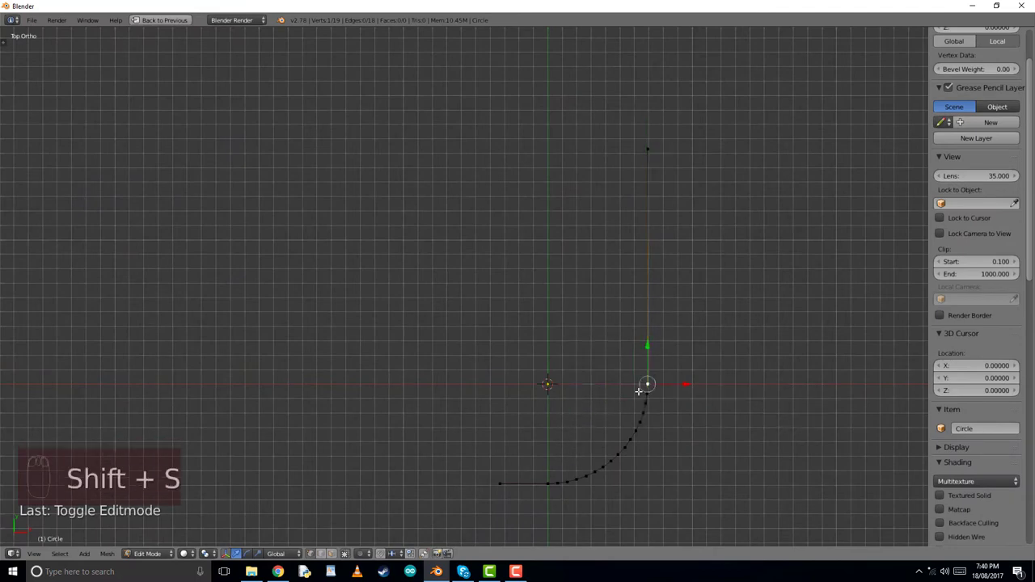
key(E)
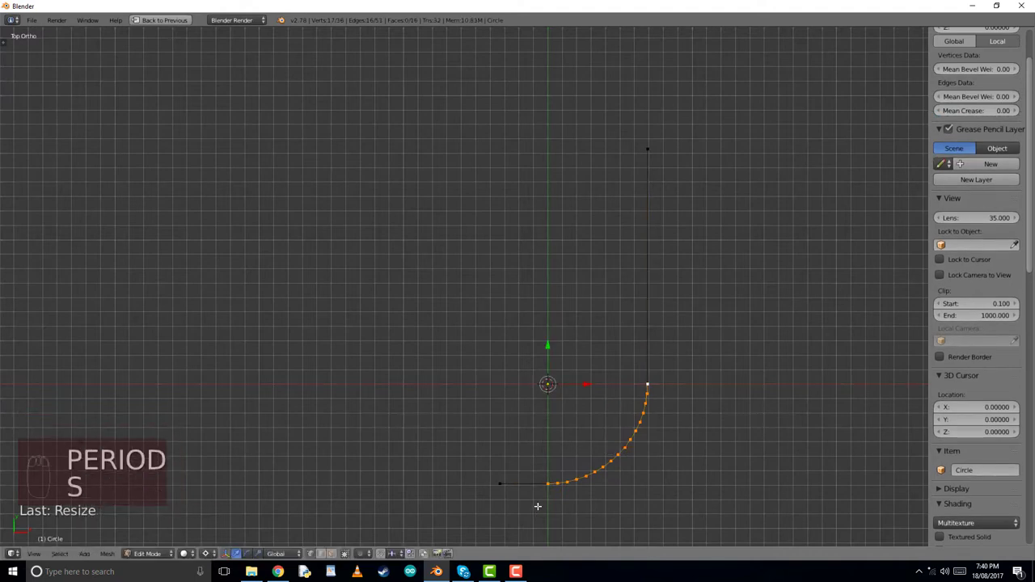
key(s)
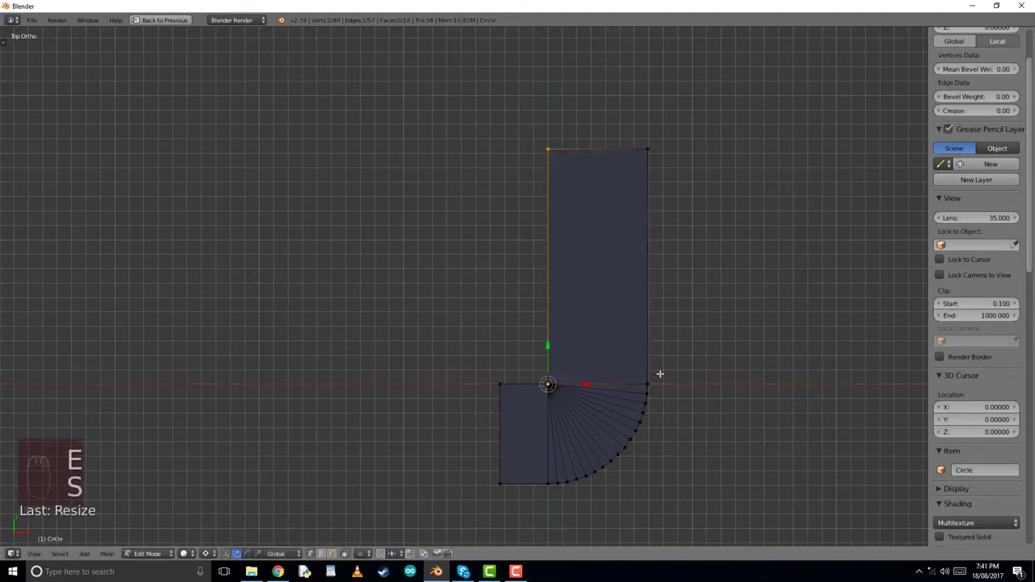
Remove doubles across the whole profile, then select the quarter-fan vertices to separate them
key(shift+s)
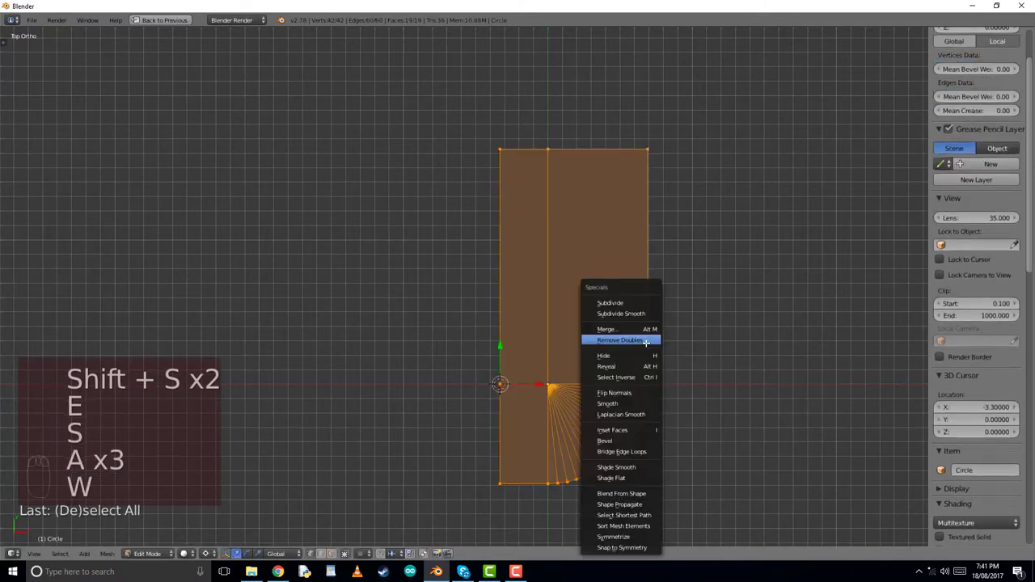
click(621, 339)
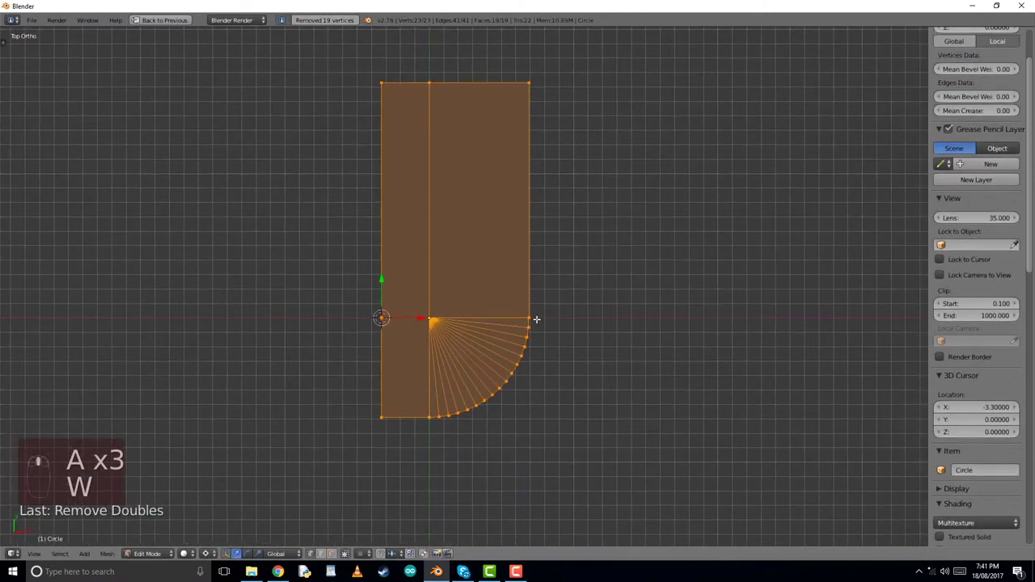
key(b)
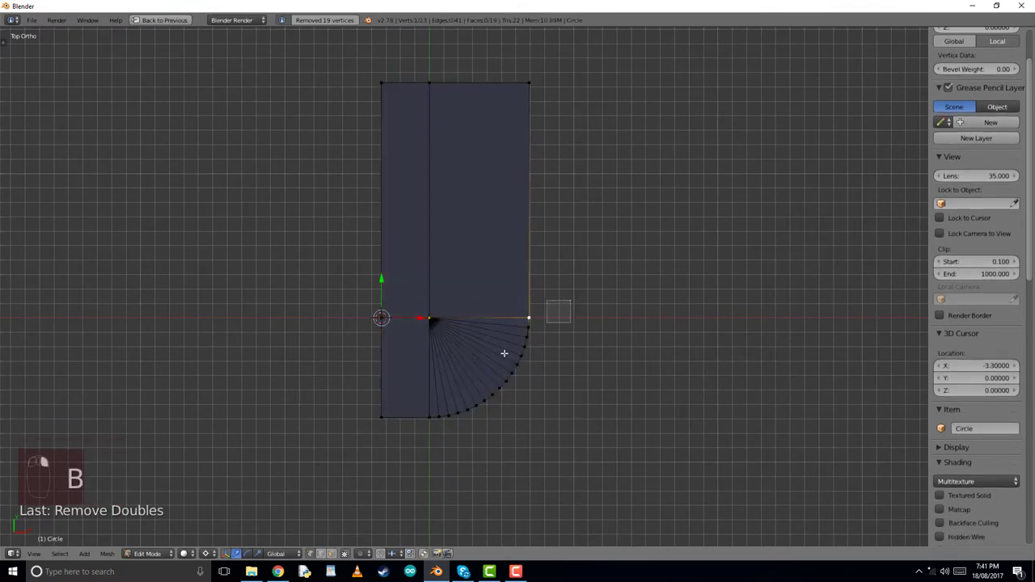
key(shift+d)
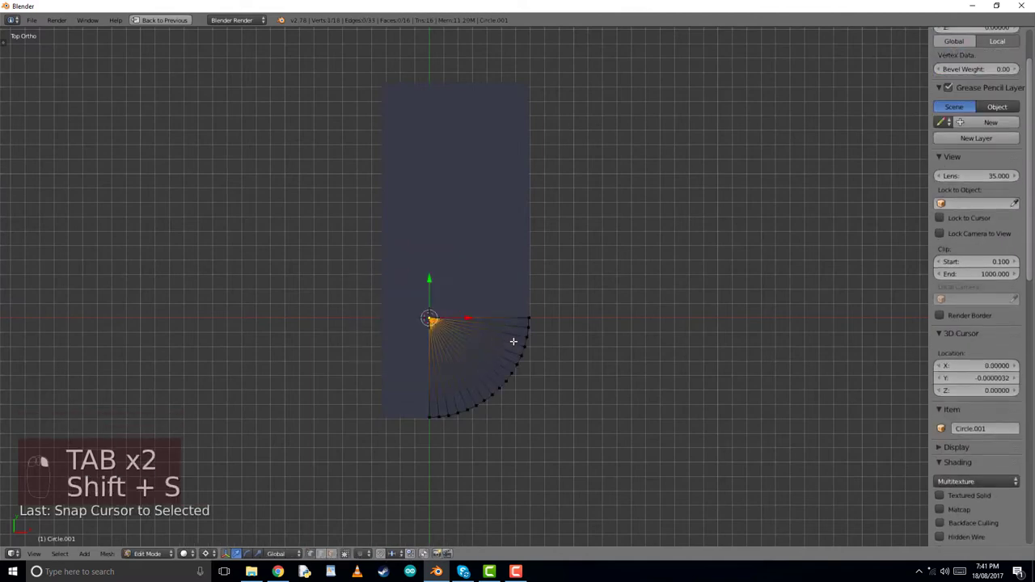
Subtract 1.2 from the separated fan's X and Y dimensions, shrinking it from 6.9 to 5.7
key(Tab)
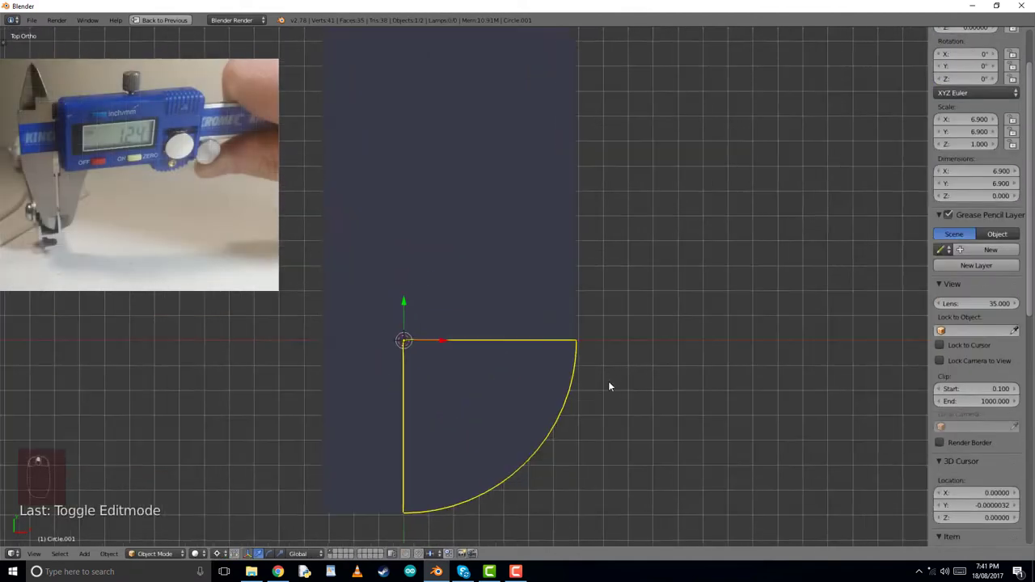
key(Tab)
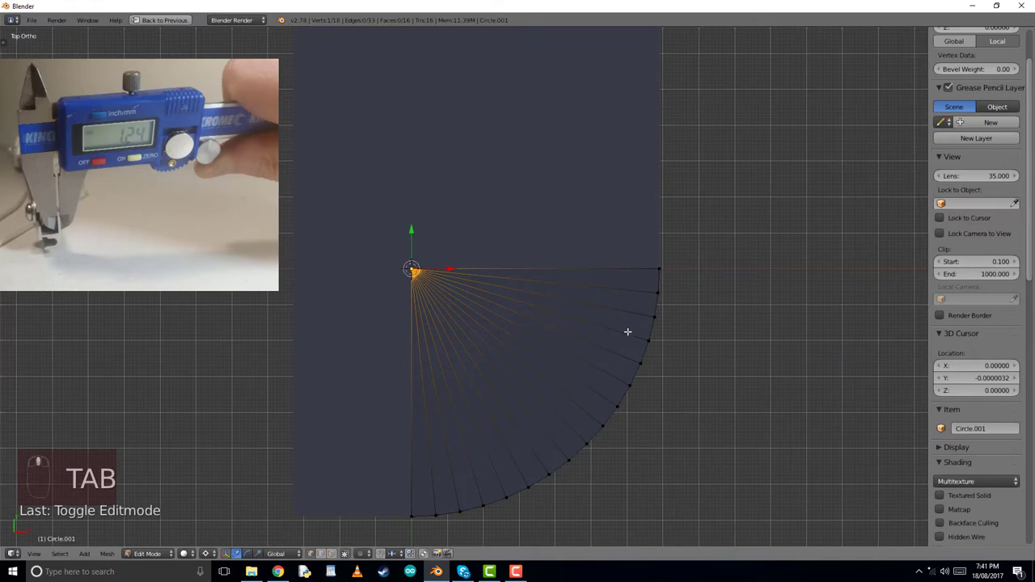
key(Tab)
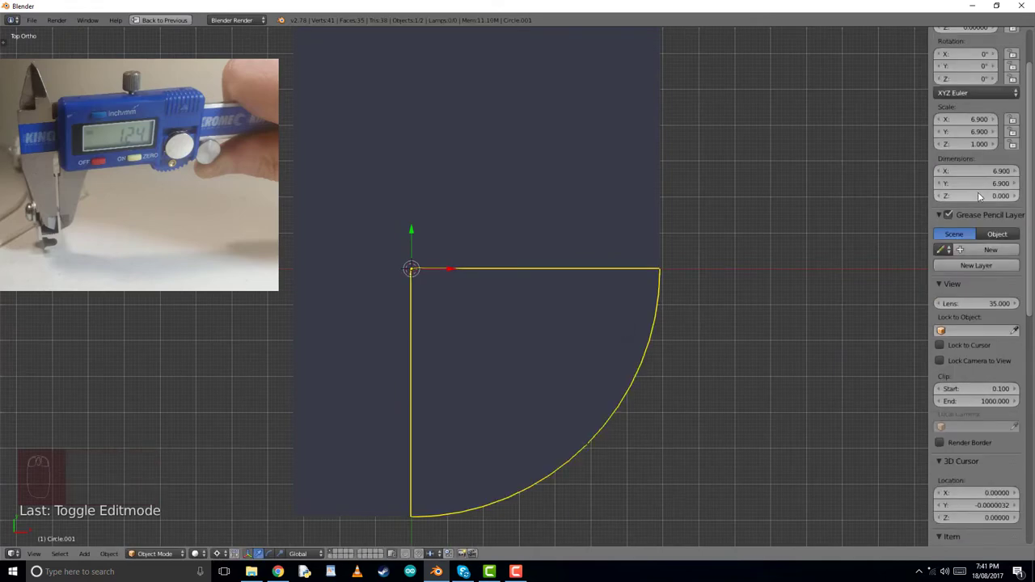
key(NUMPAD_PLUS)
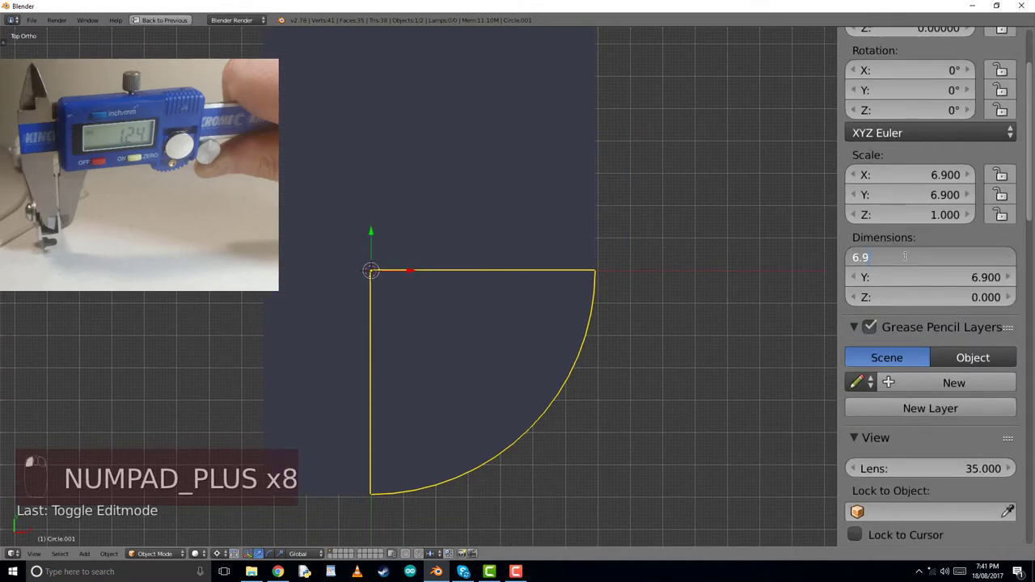
text(-1.2)
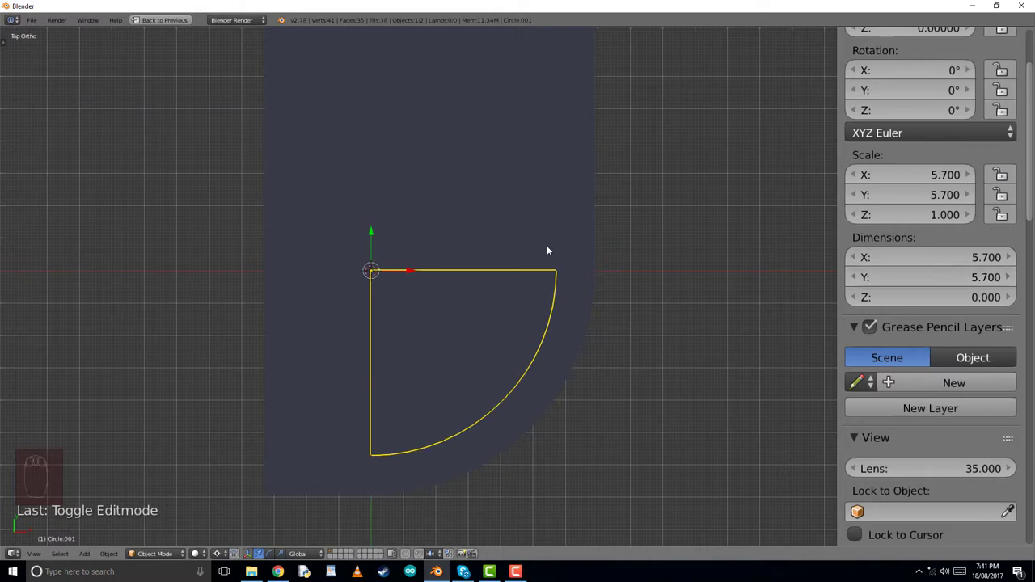
mouse_move(420, 301)
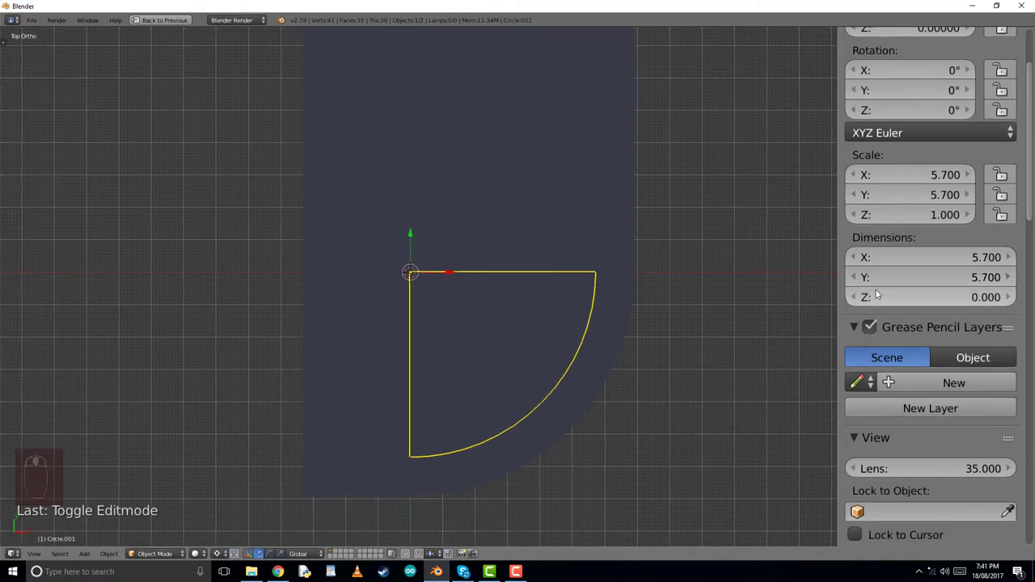
key(NUMPAD_MINUS)
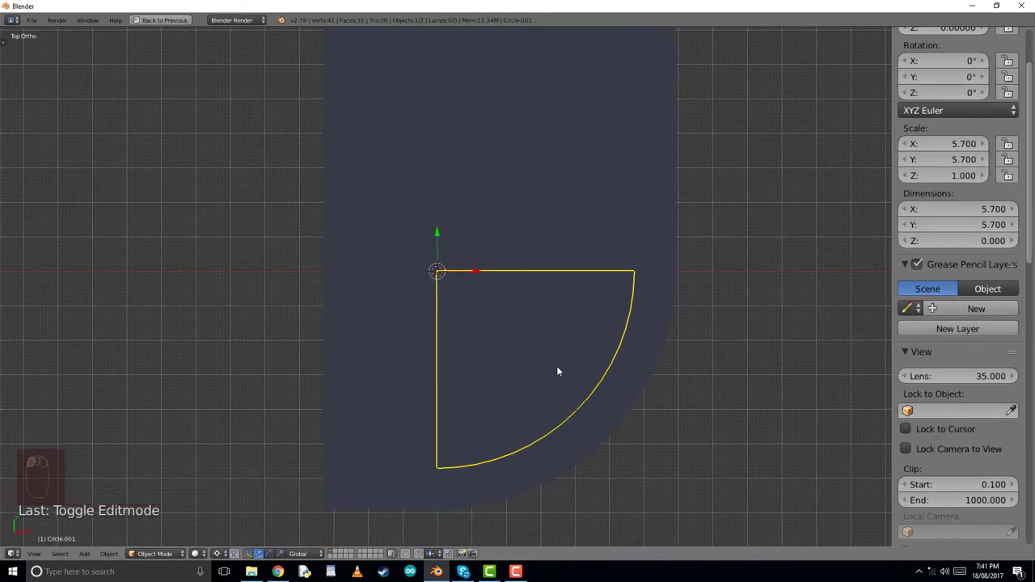
mouse_move(577, 306)
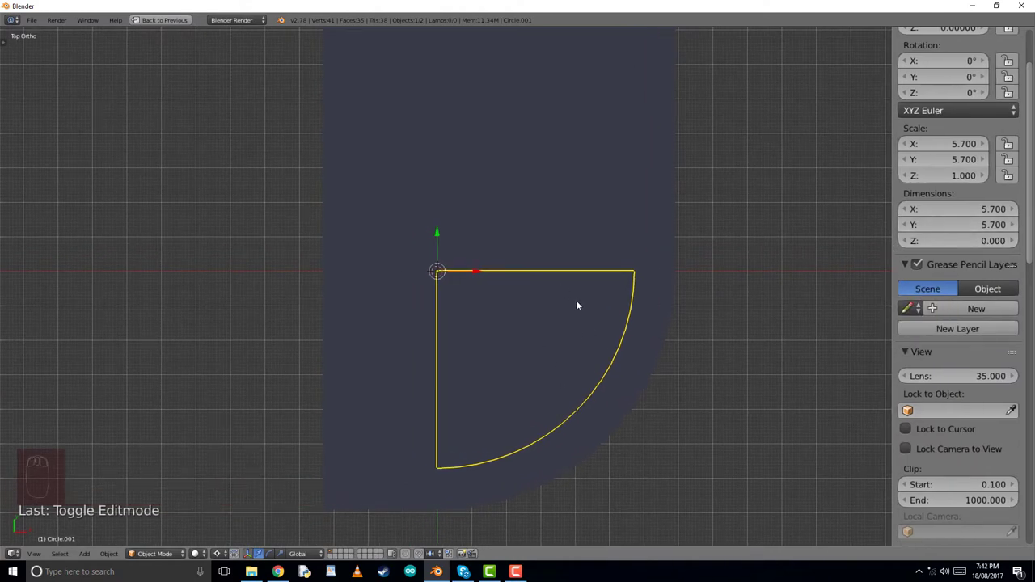
key(Tab)
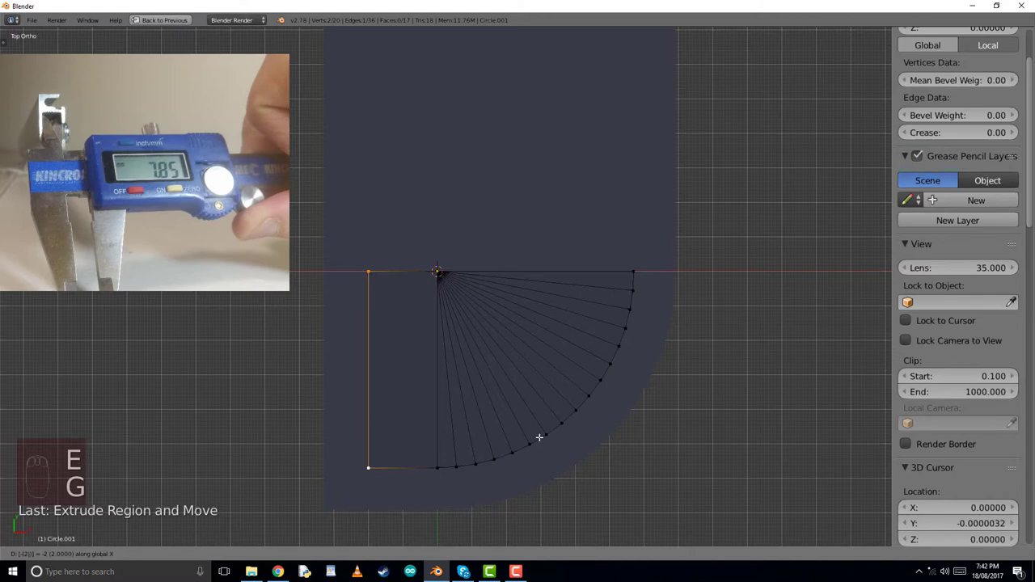
Extrude a side strip widening the fan to 7.65 and a tall rectangular section upward
key(Tab)
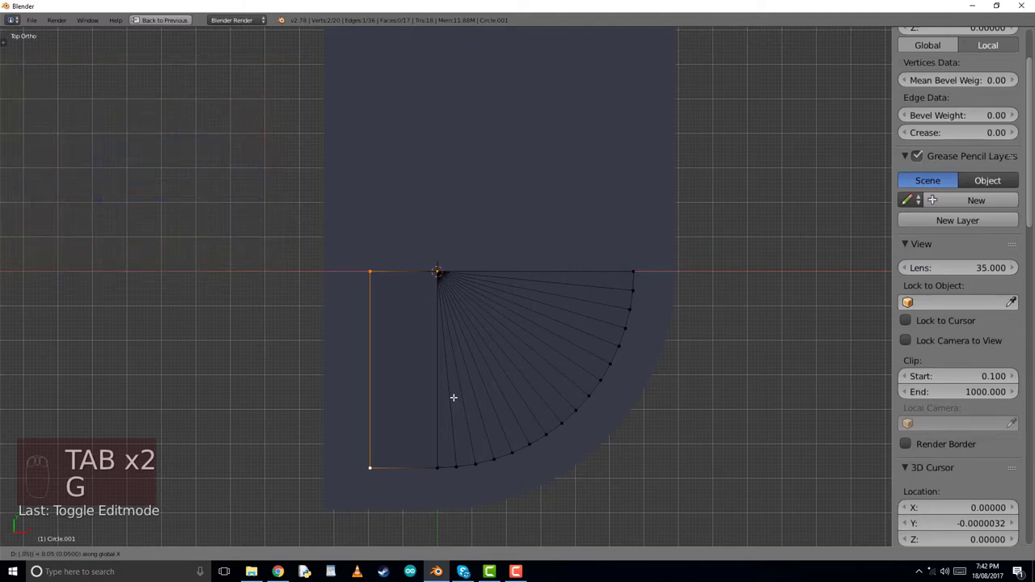
key(Tab)
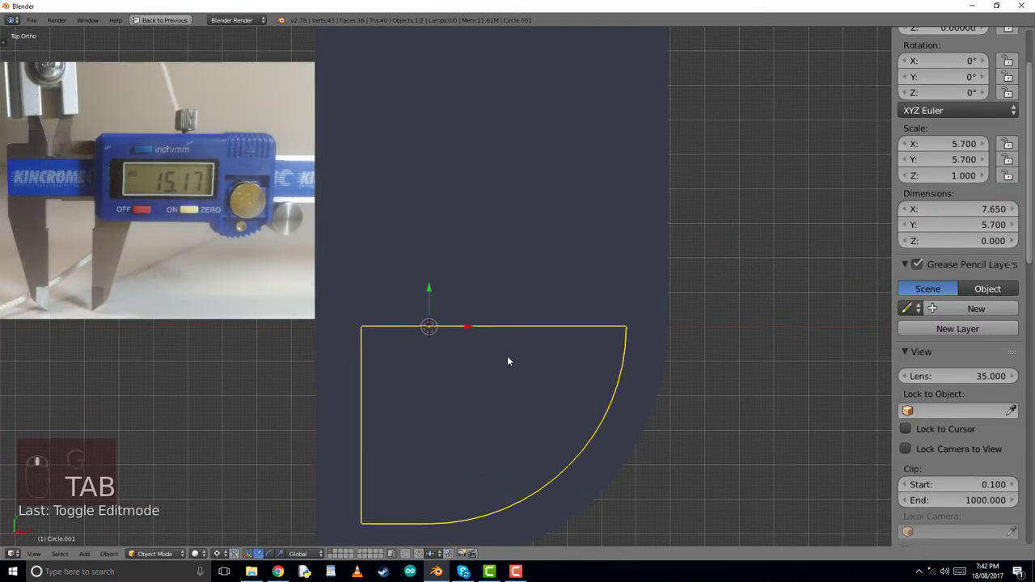
key(Tab)
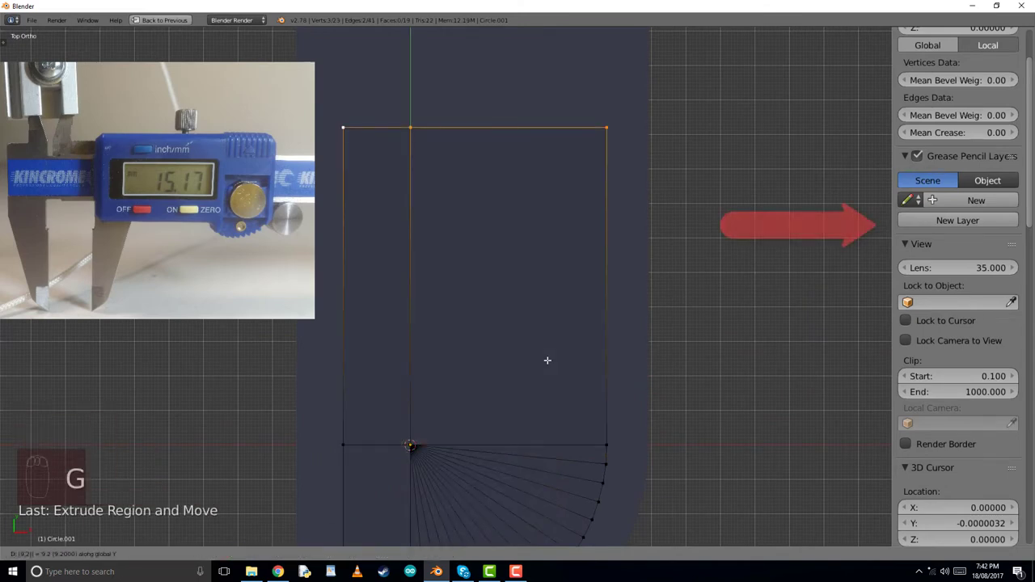
key(Tab)
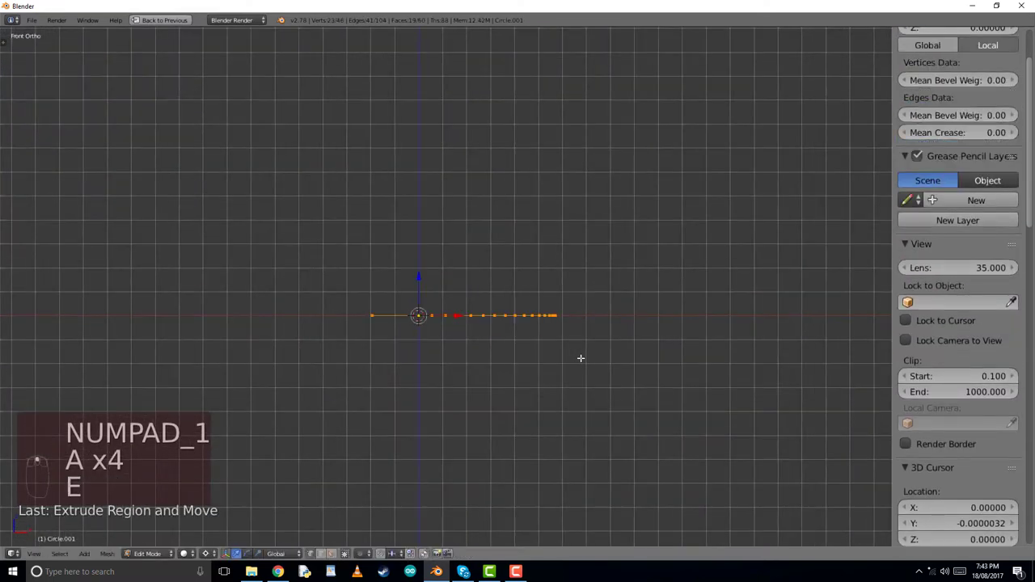
Extrude the profile into a 2-unit slab, inset a smaller outline on its top face and view it in wireframe from above
key(g)
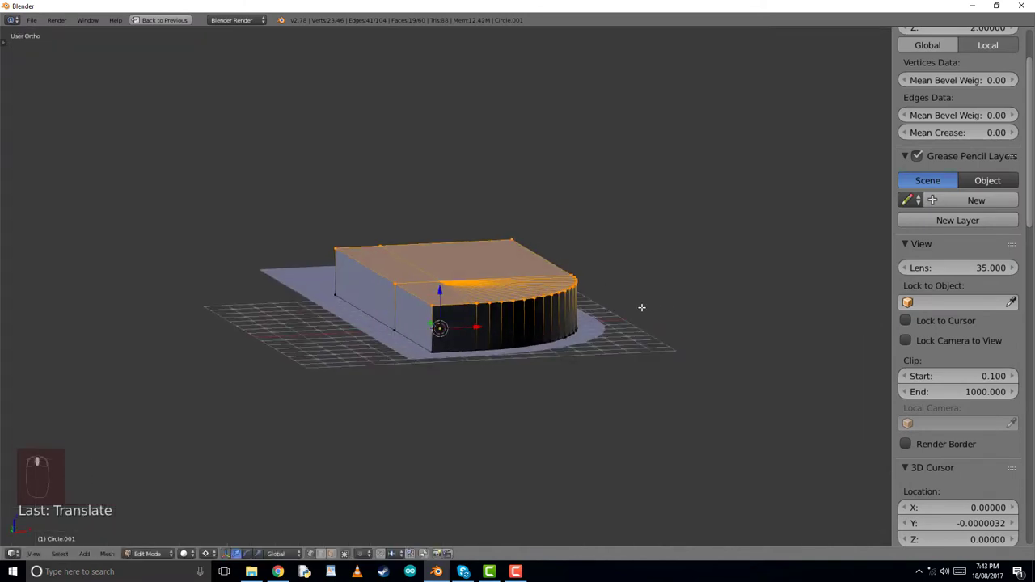
key(shift+s)
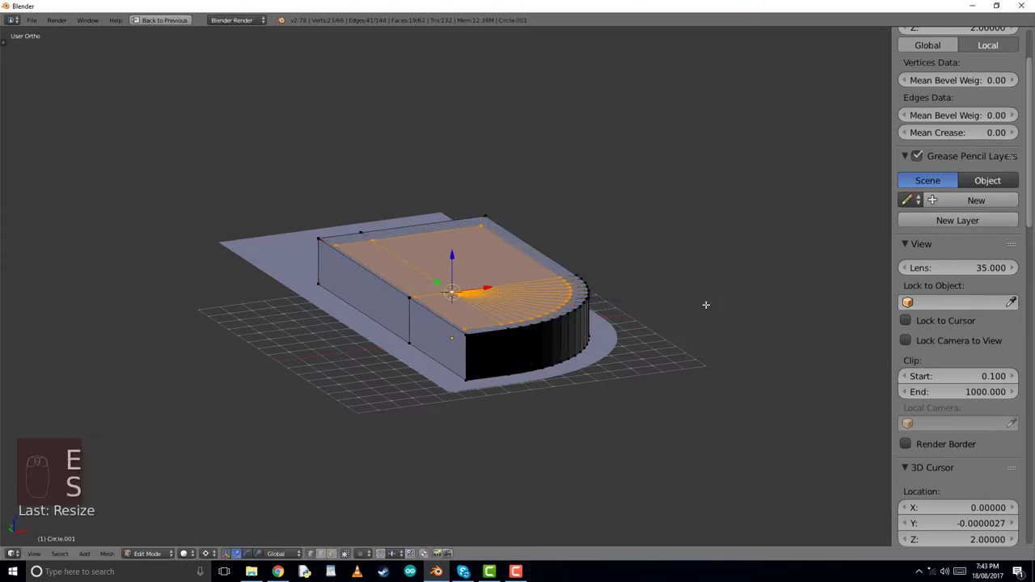
key(KP_7)
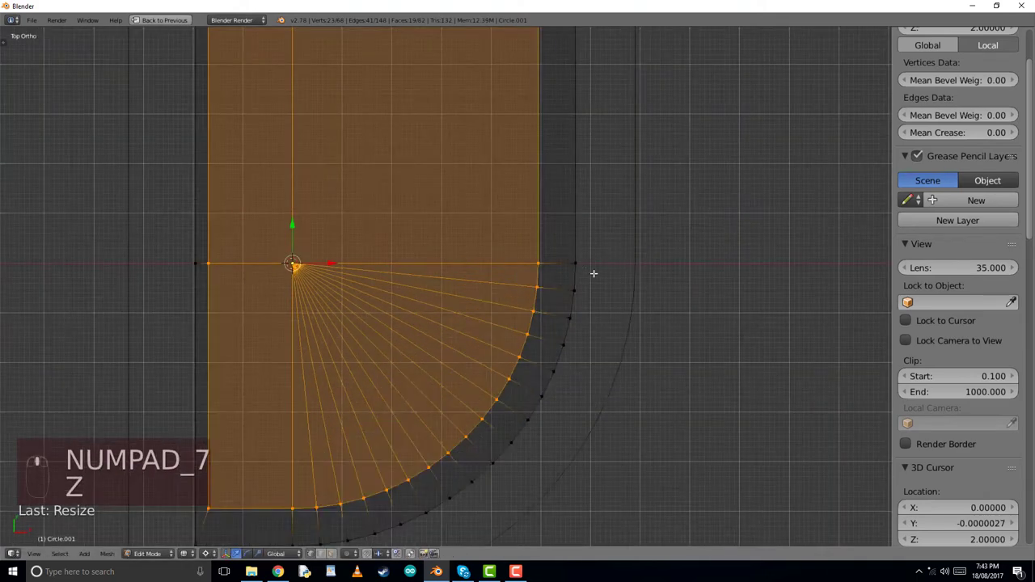
key(s)
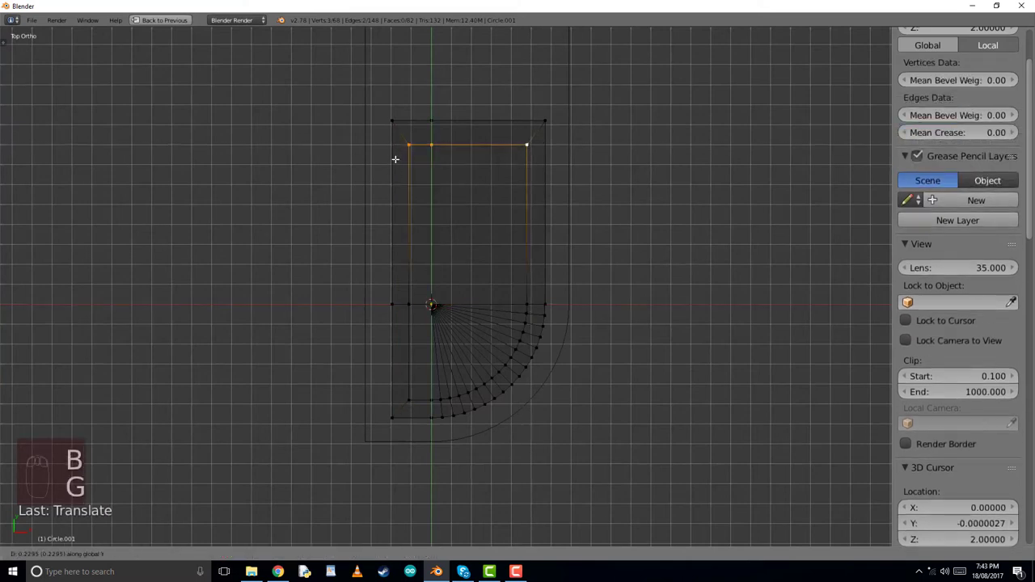
Push the inner top face down into the slab, forming a recessed tray with raised rim walls
key(Tab)
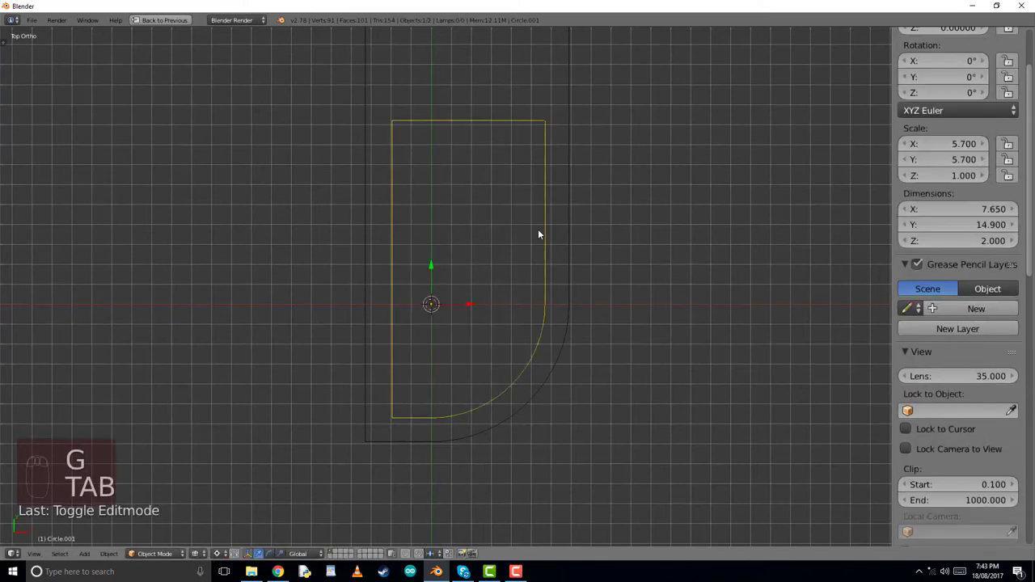
key(Tab)
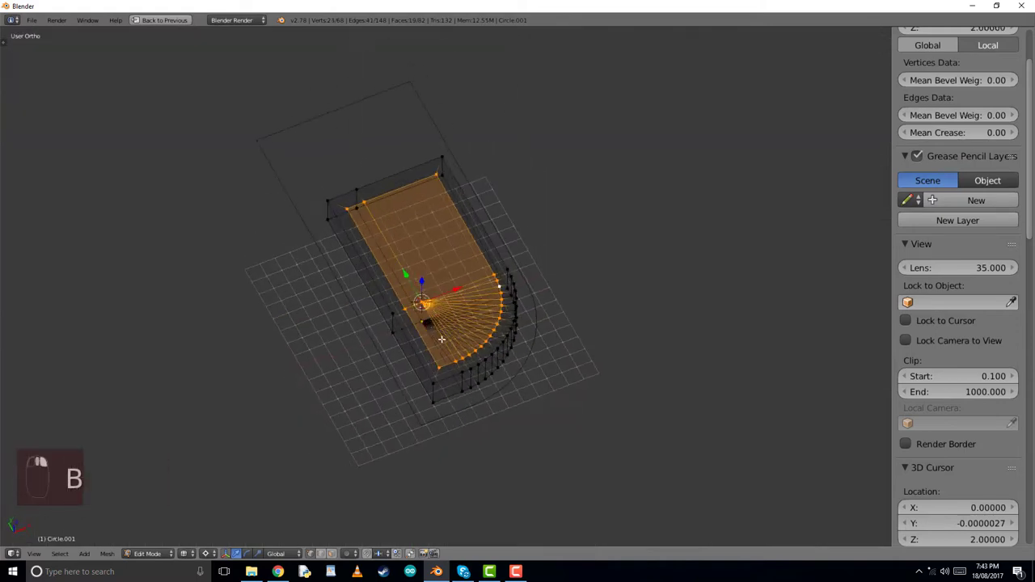
key(z)
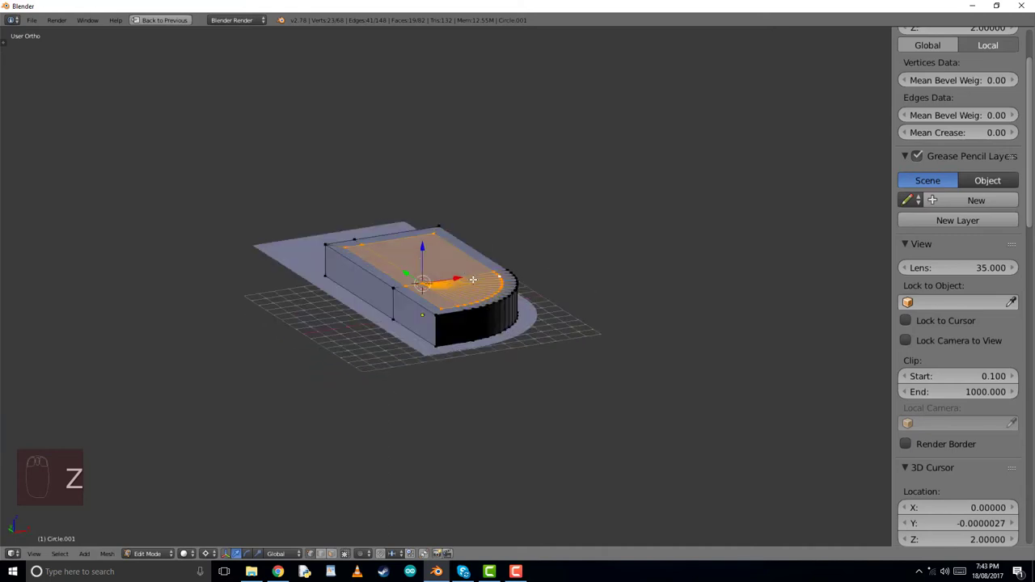
key(e)
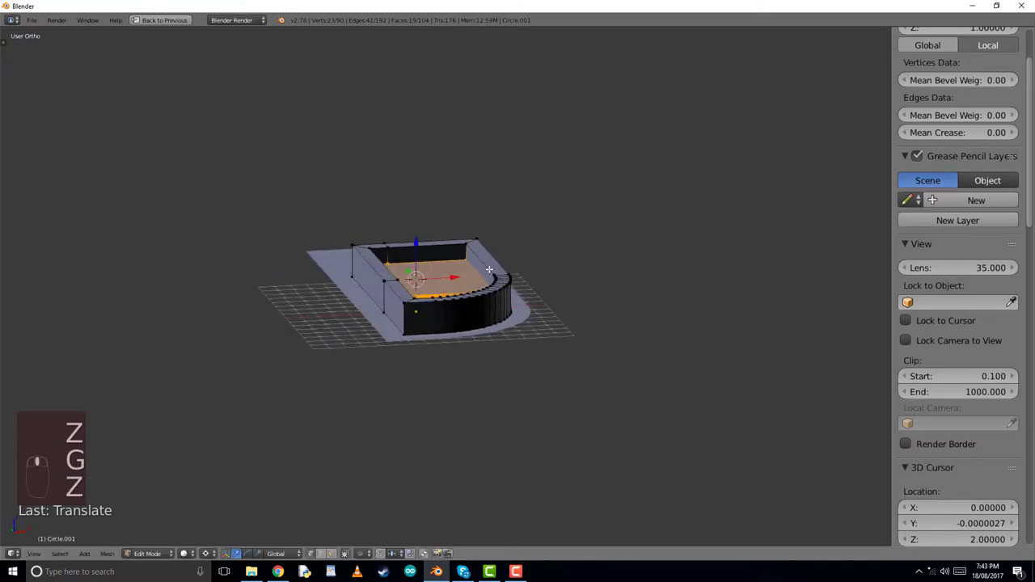
key(ctrl+z)
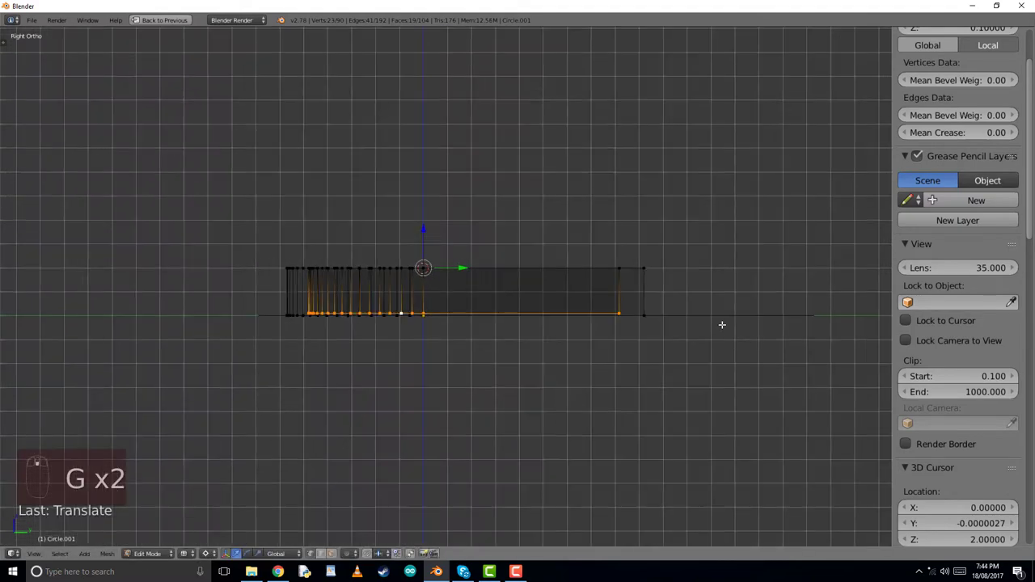
Extrude the base outline down and align the insert's bottom vertices with it
key(Tab)
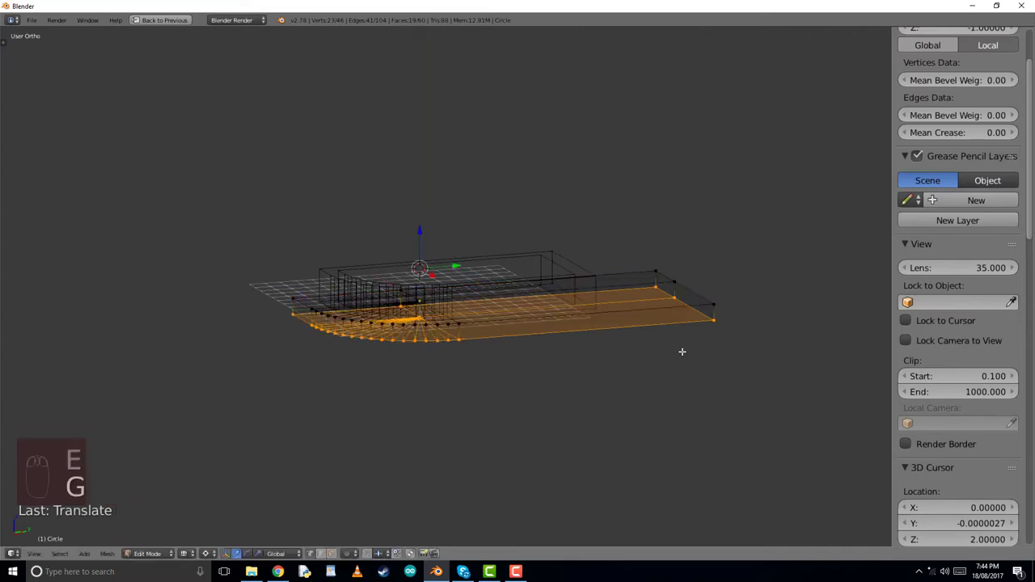
key(TAB)
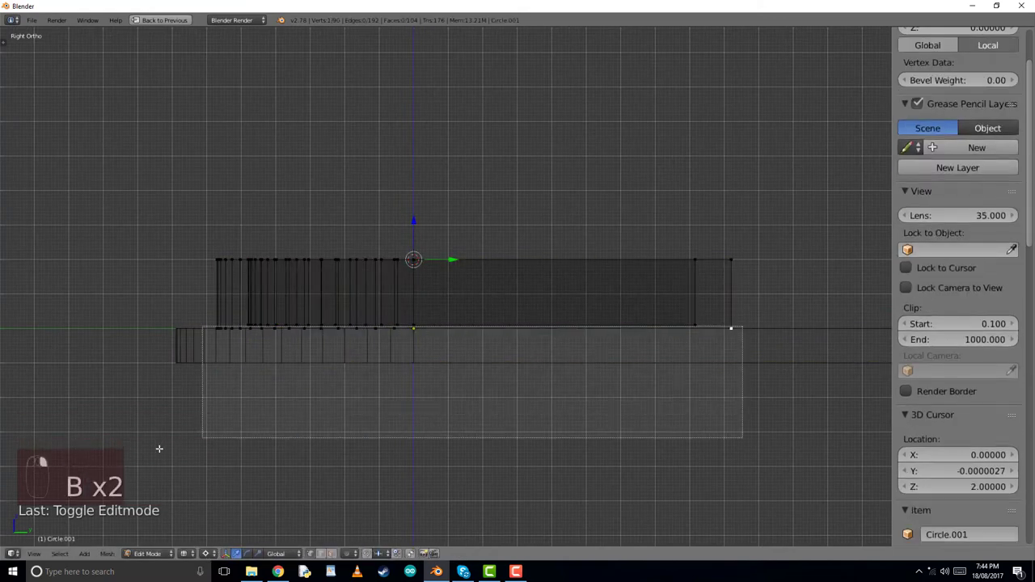
key(g)
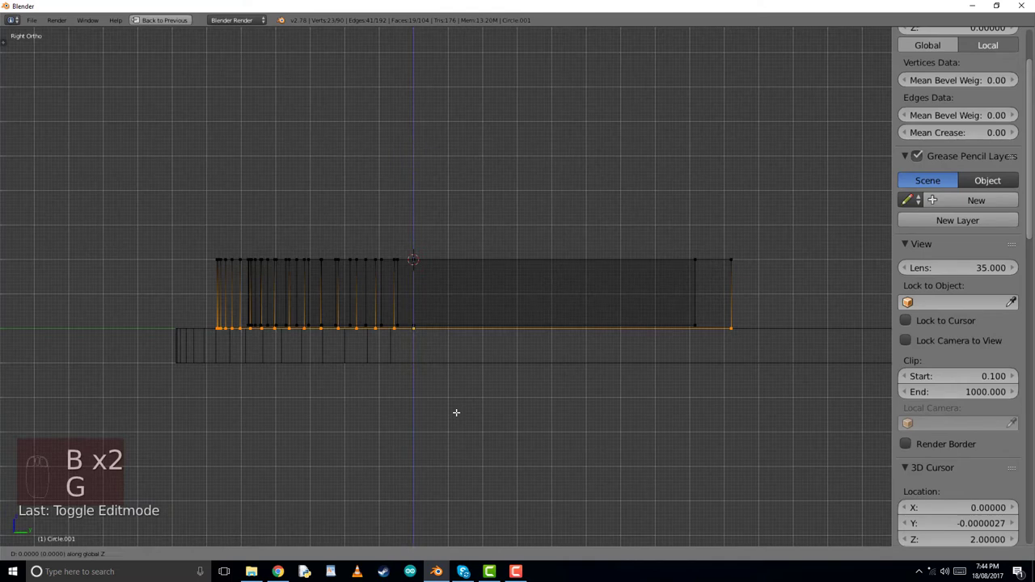
key(Tab)
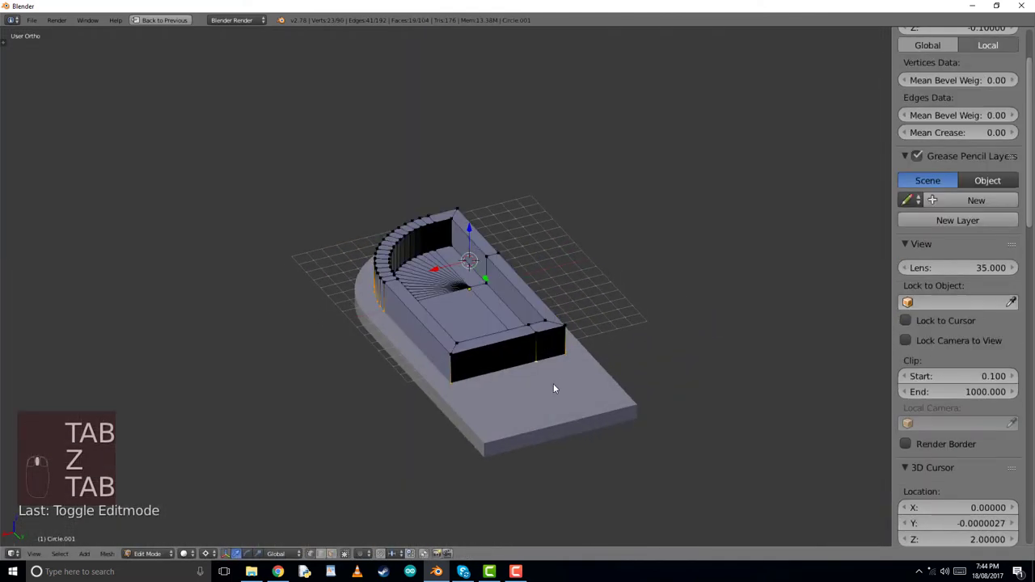
Select all insert geometry and recalculate its normals to point outward
key(a)
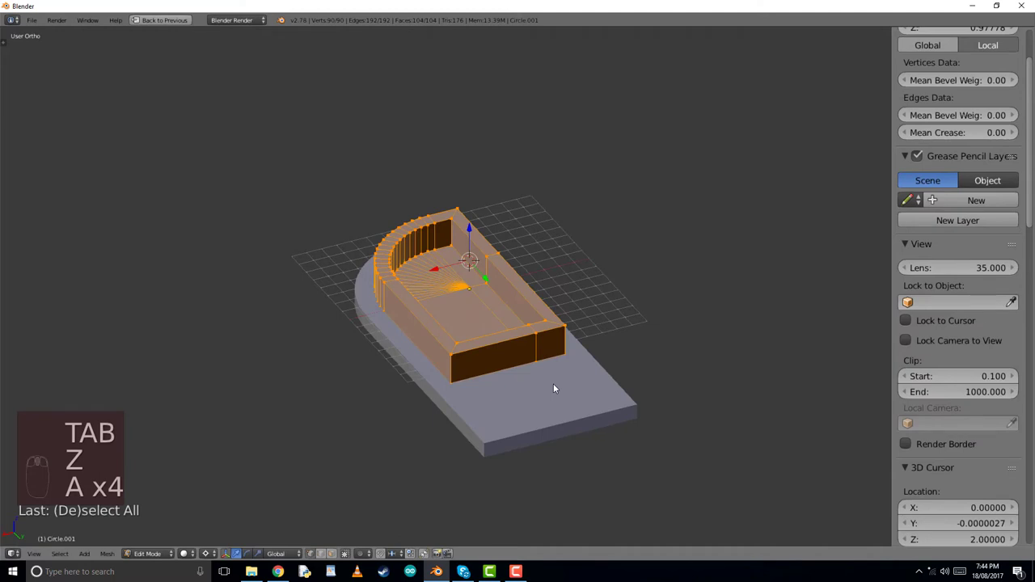
key(ctrl+n)
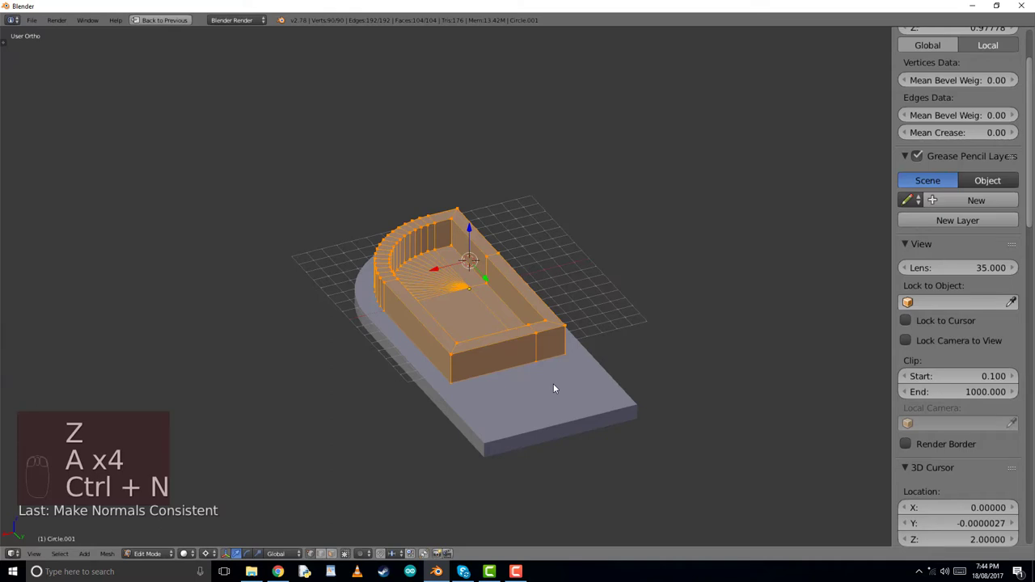
key(Tab)
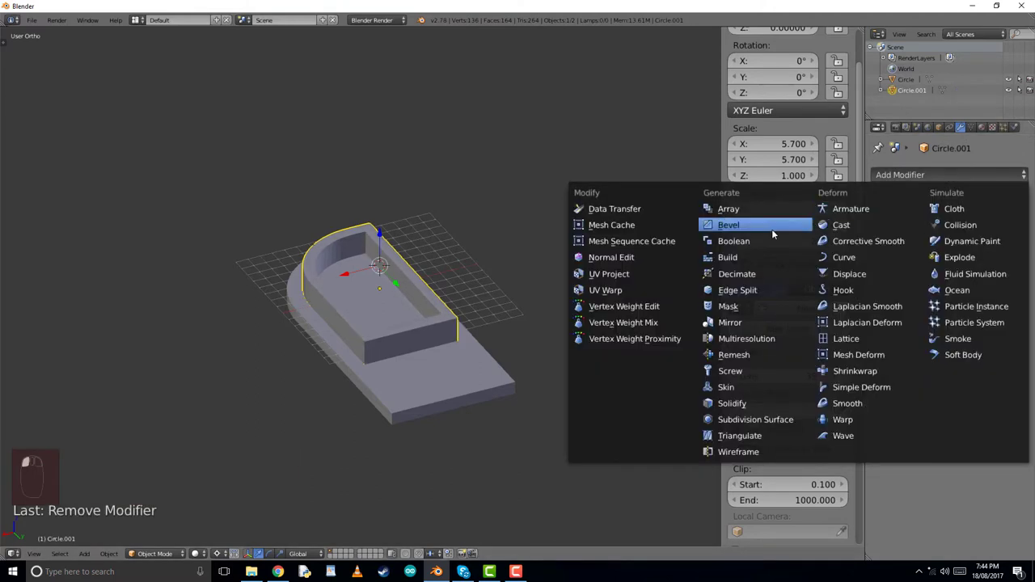
mouse_move(751, 241)
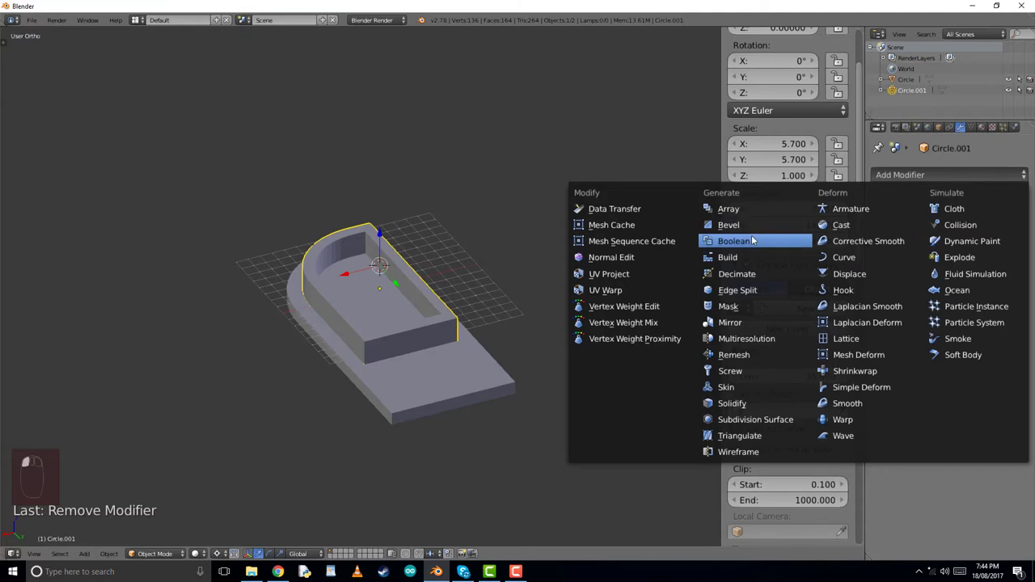
Add a Boolean Union modifier using the Carve solver with the Circle end cap as target
click(734, 239)
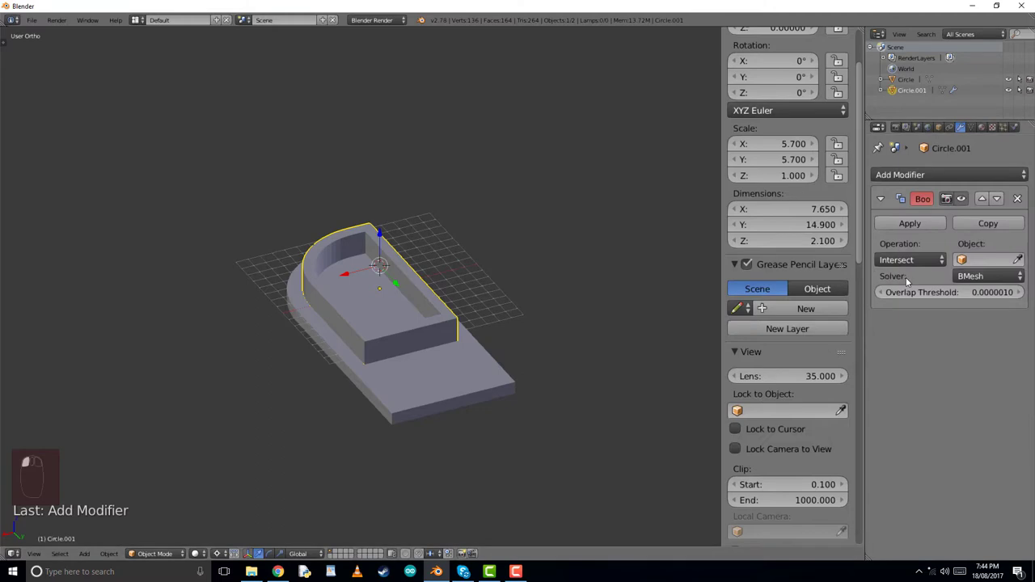
click(908, 259)
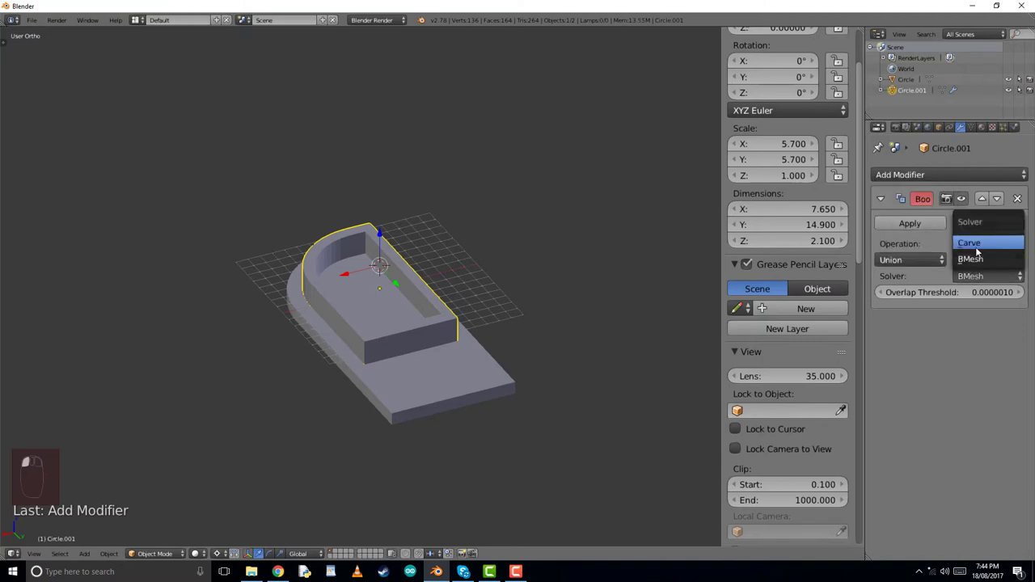
click(967, 242)
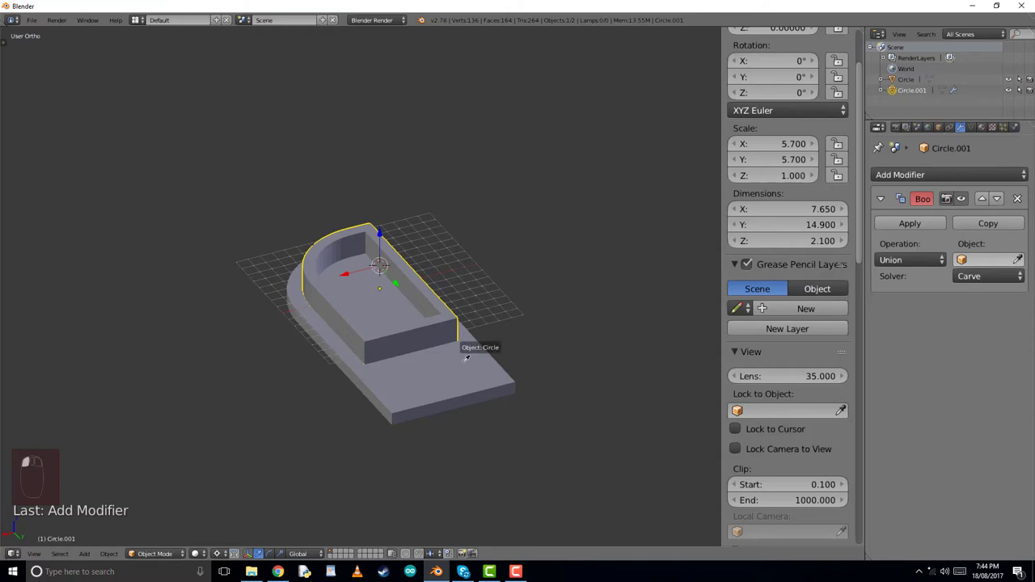
click(983, 259)
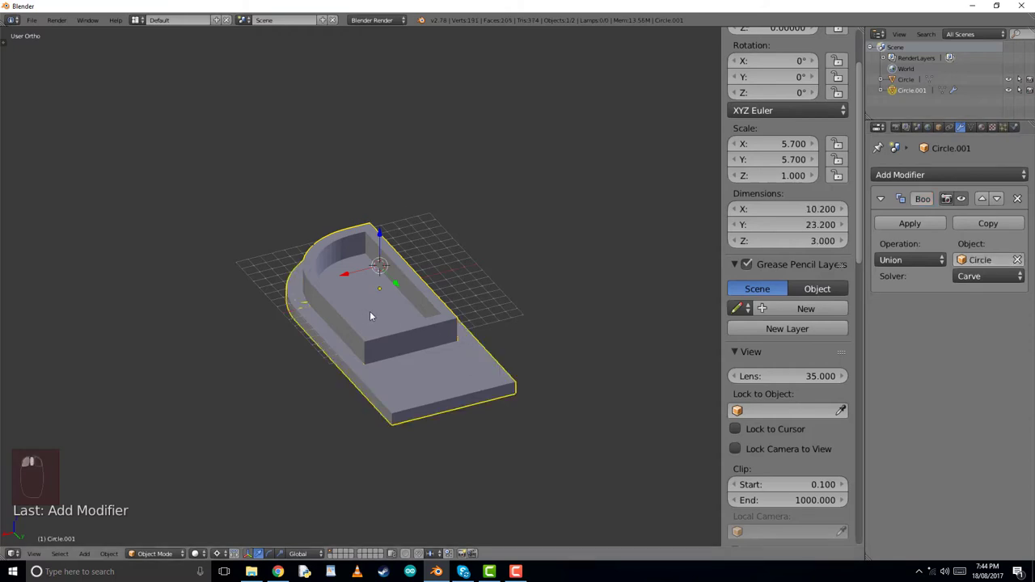
Duplicate the insert and apply its Boolean union, baking tray and base into one mesh
key(z)
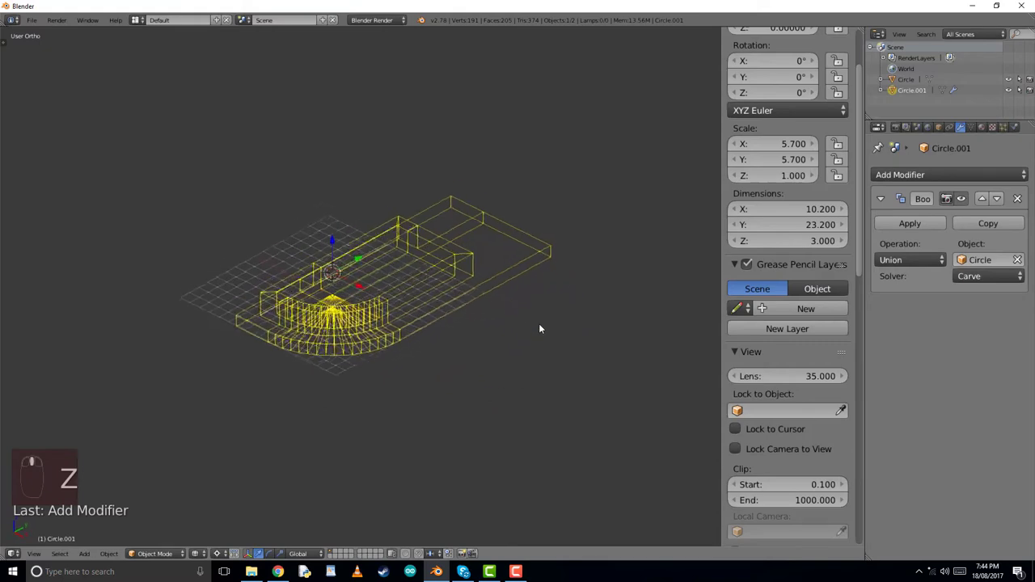
key(T)
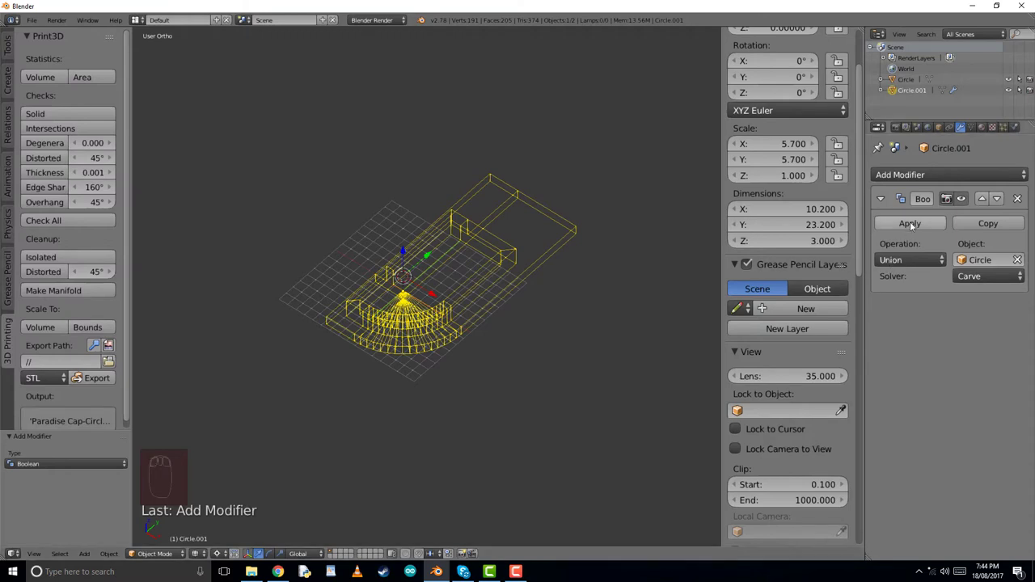
key(shift+d)
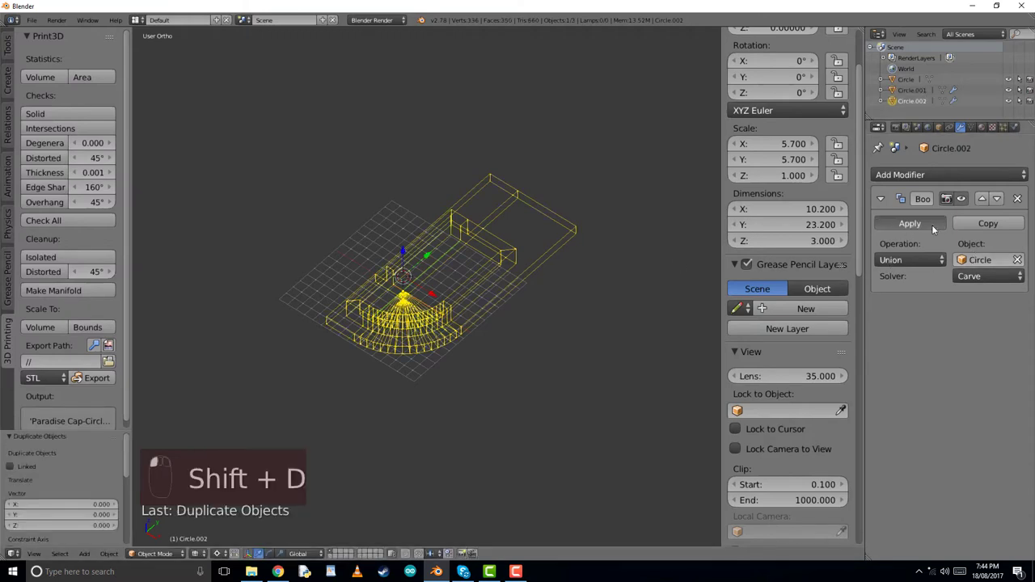
click(909, 223)
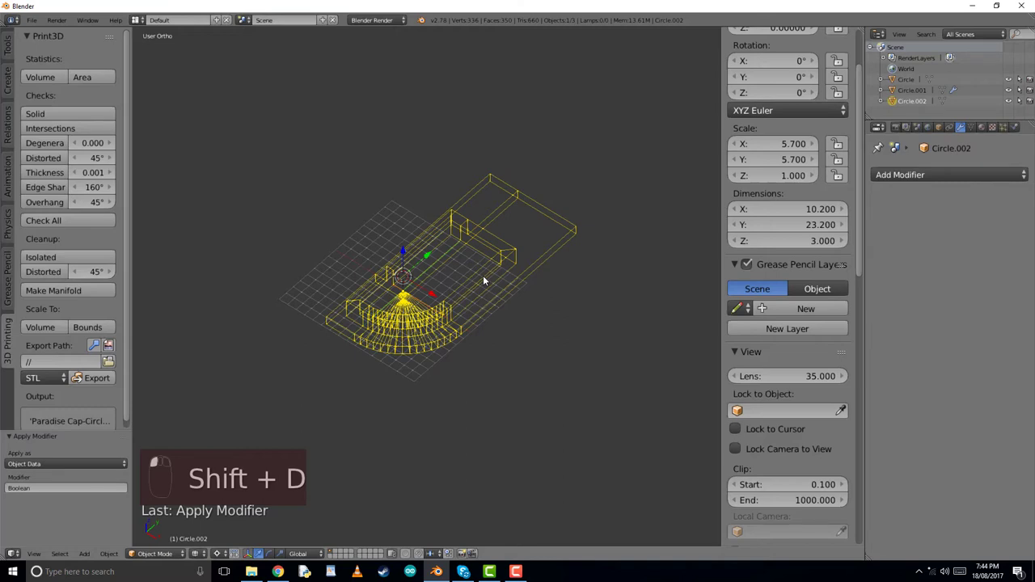
Select all of the combined mesh and remove doubles, merging 11 duplicate vertices
key(Tab)
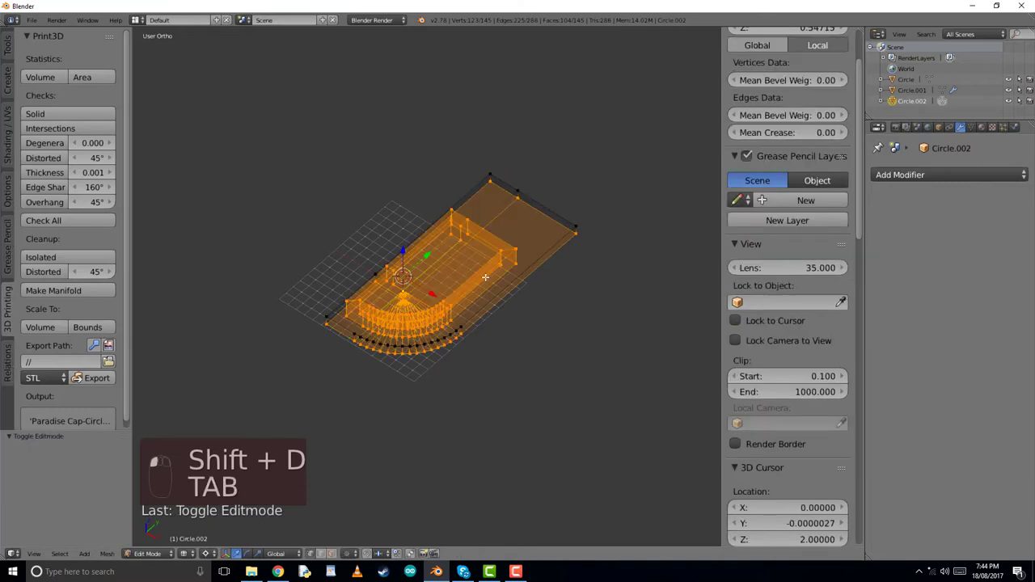
key(a)
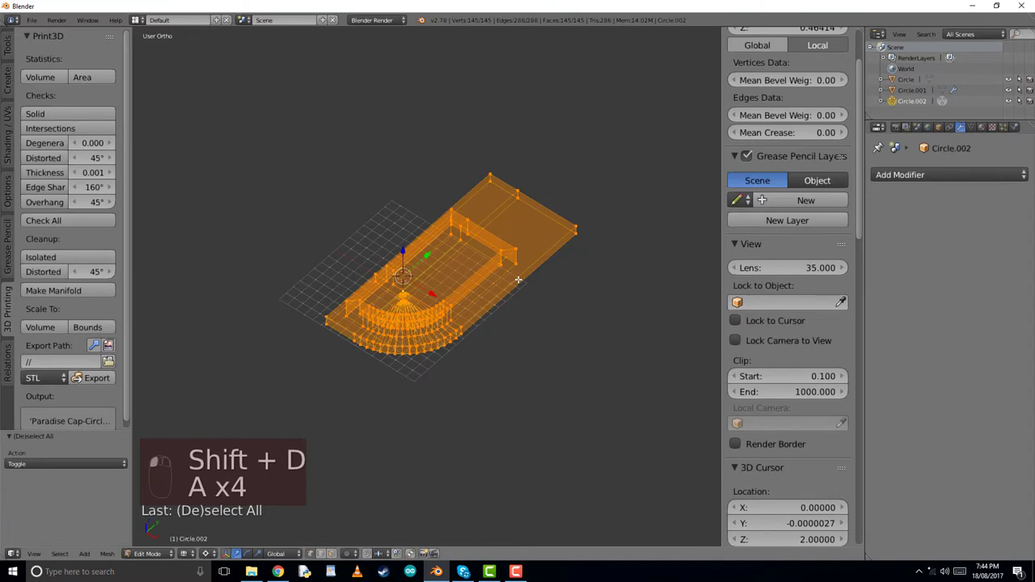
key(W)
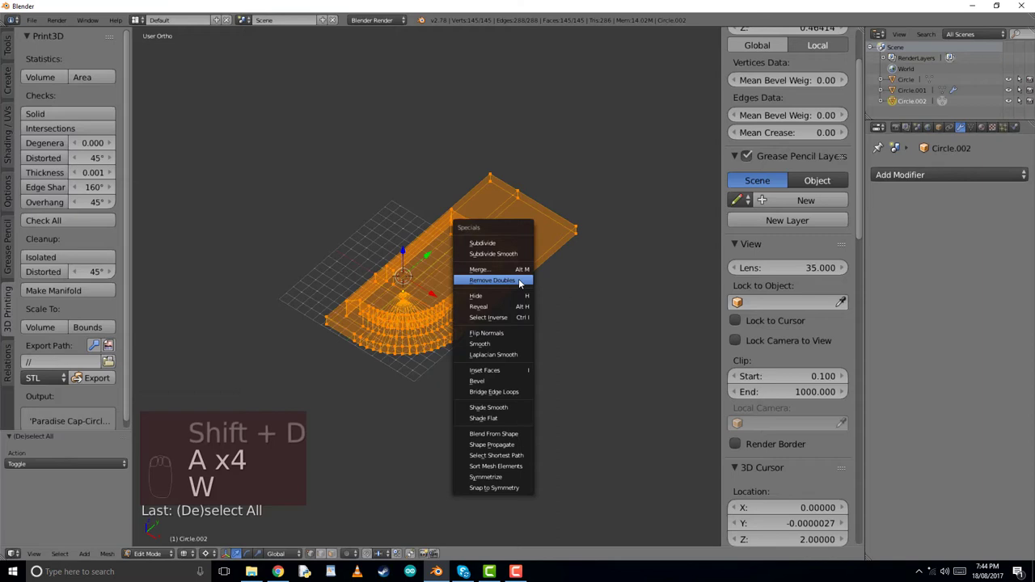
click(491, 279)
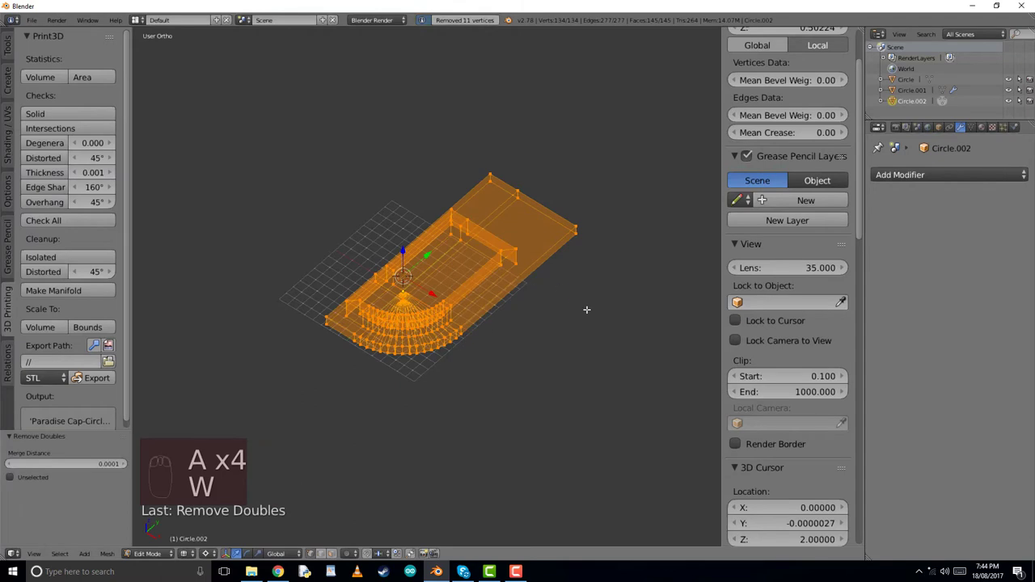
key(Tab)
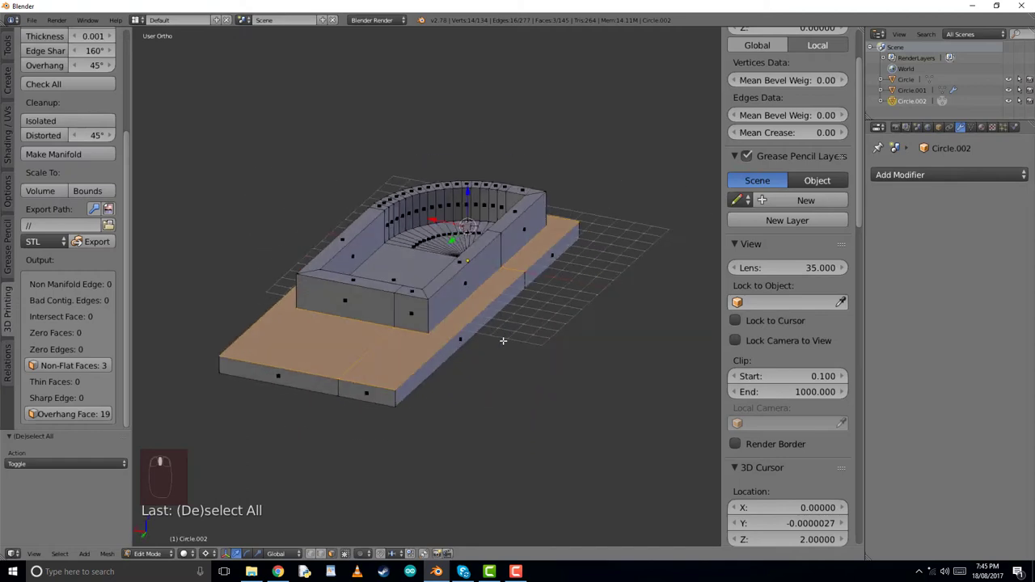
Inspect the checked mesh's base and return to object mode
drag(503, 340, 423, 327)
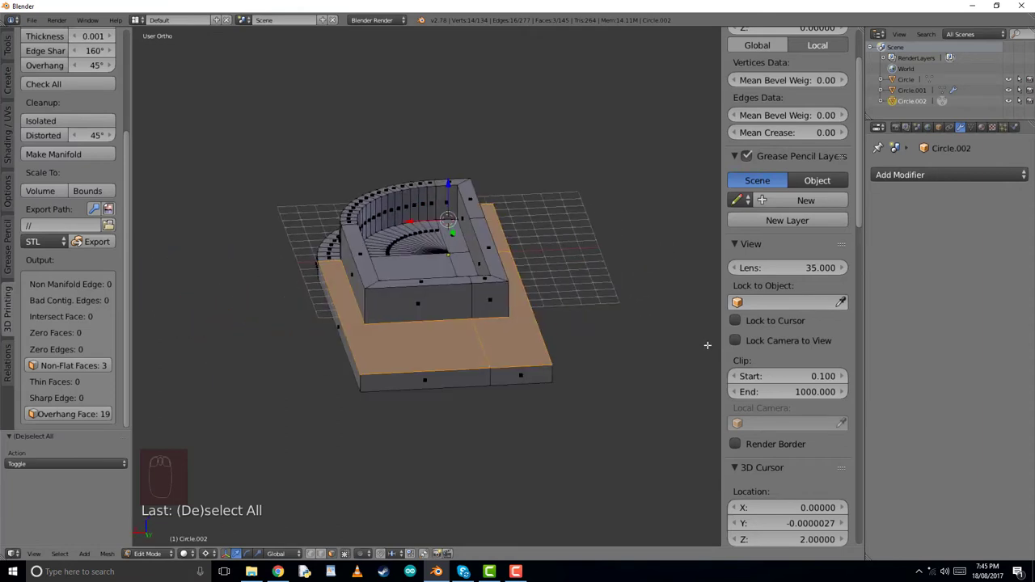
key(Tab)
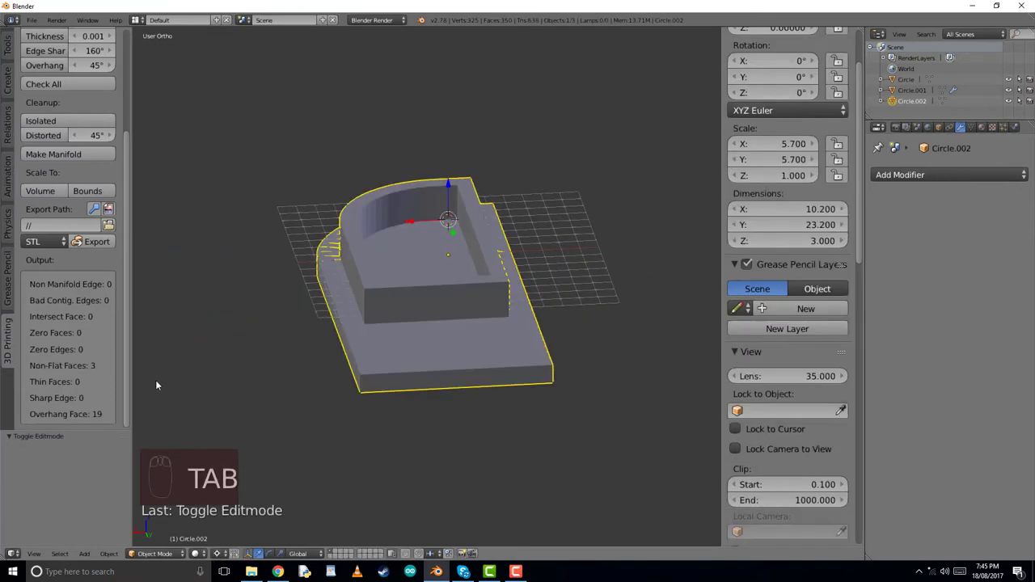
Export the merged end cap mesh as an STL file
click(94, 242)
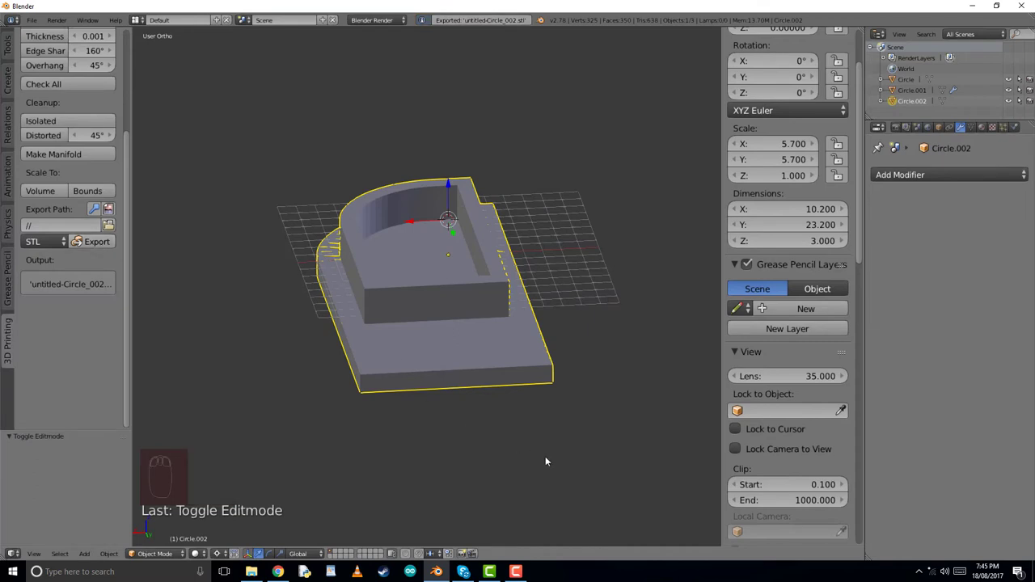
mouse_move(534, 497)
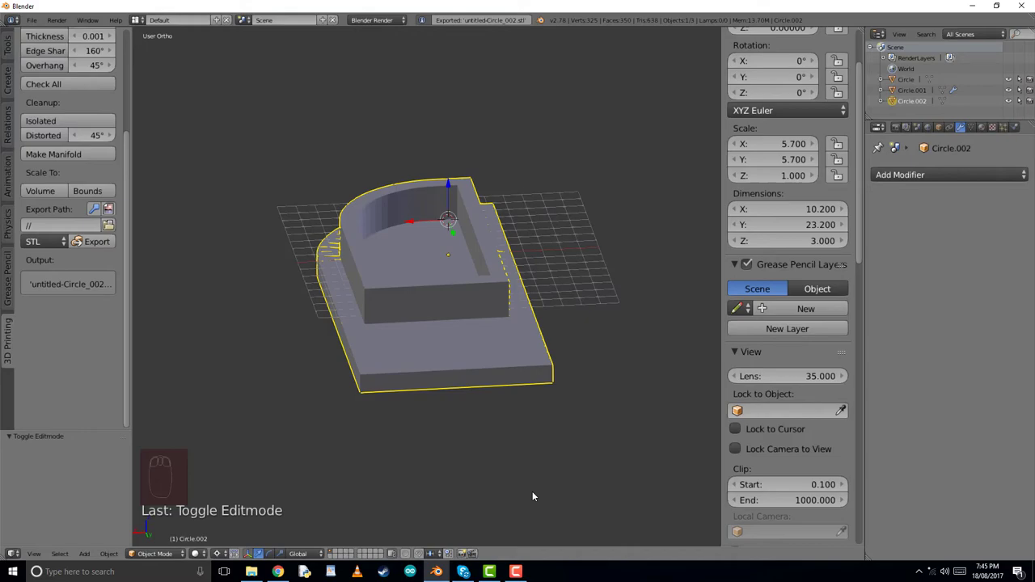
click(34, 20)
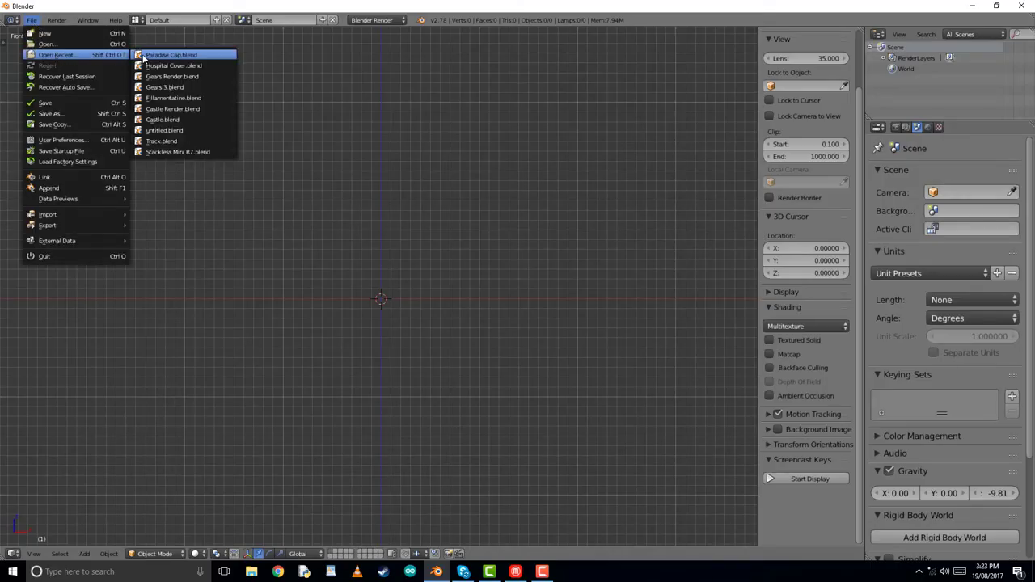
Reopen Paradise Cap.blend, maximise the view and move the insert's straight end edge
click(168, 55)
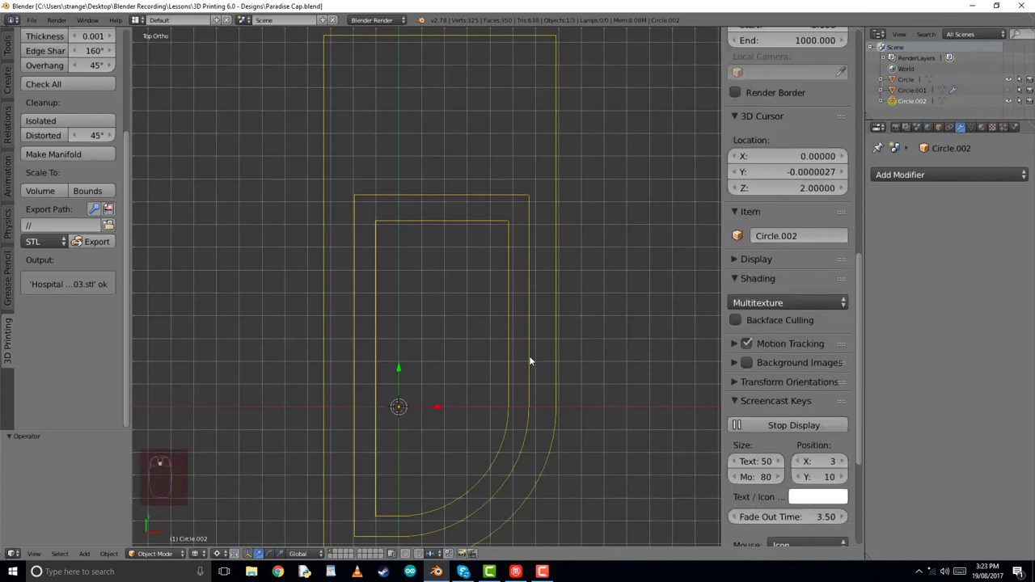
key(ctrl+up)
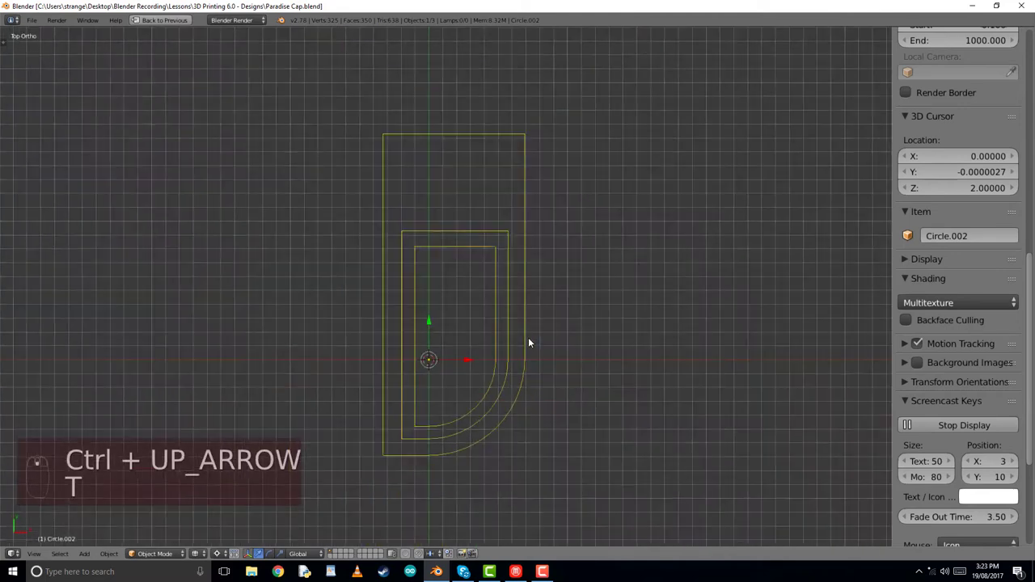
key(Tab)
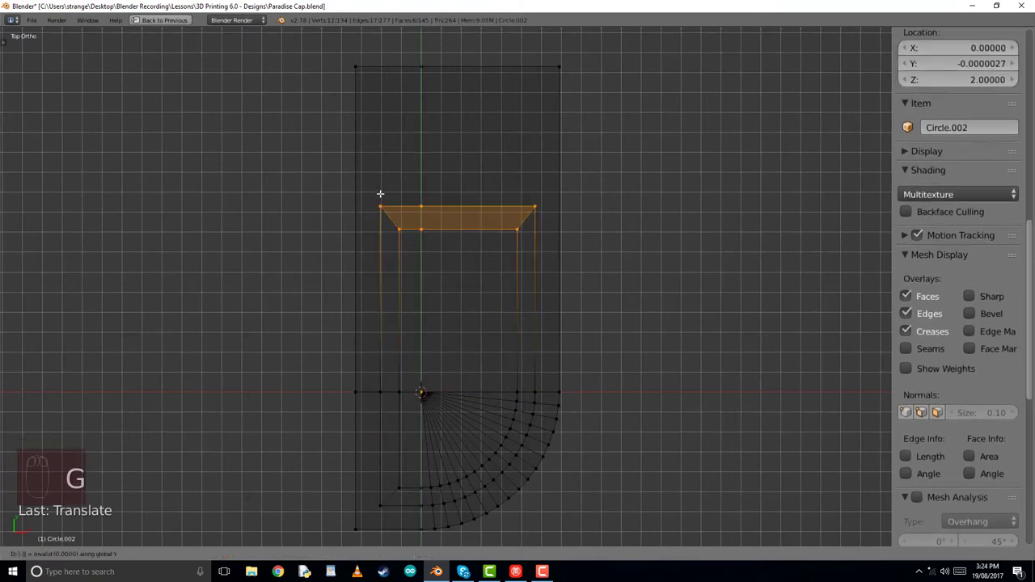
key(Tab)
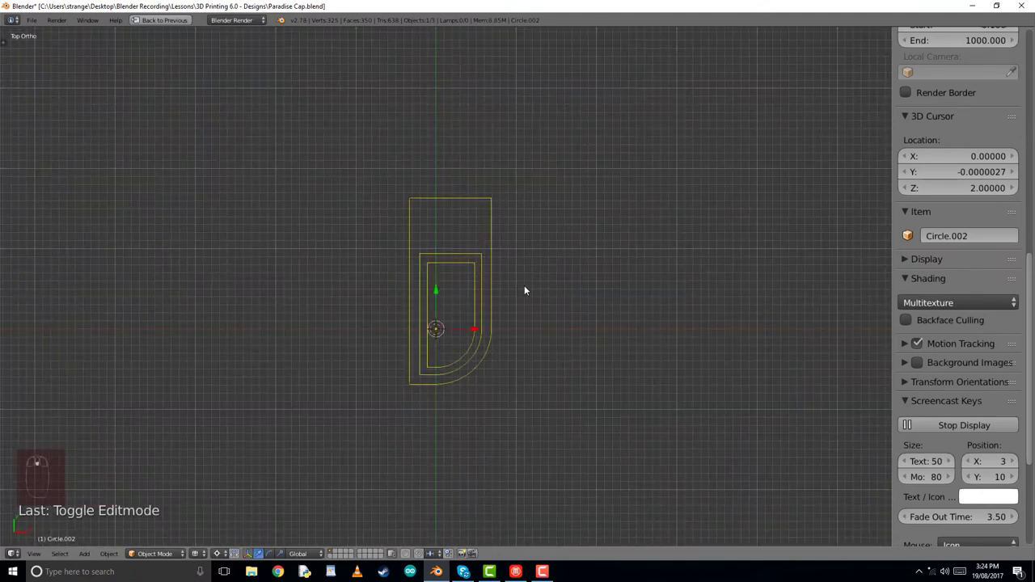
Raise the insert's top vertices in front view so its walls stand taller
key(KP_1)
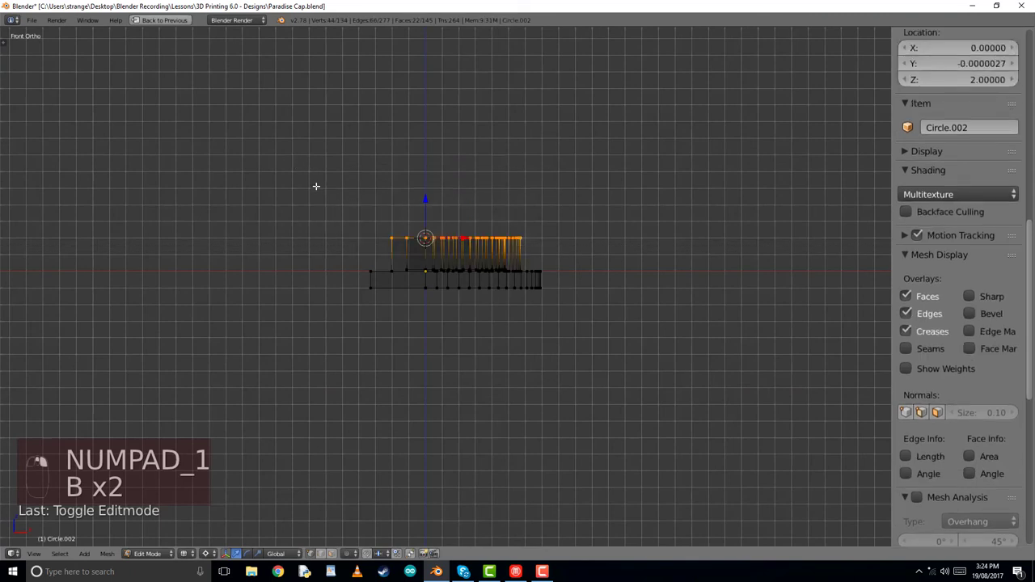
key(G)
text(5)
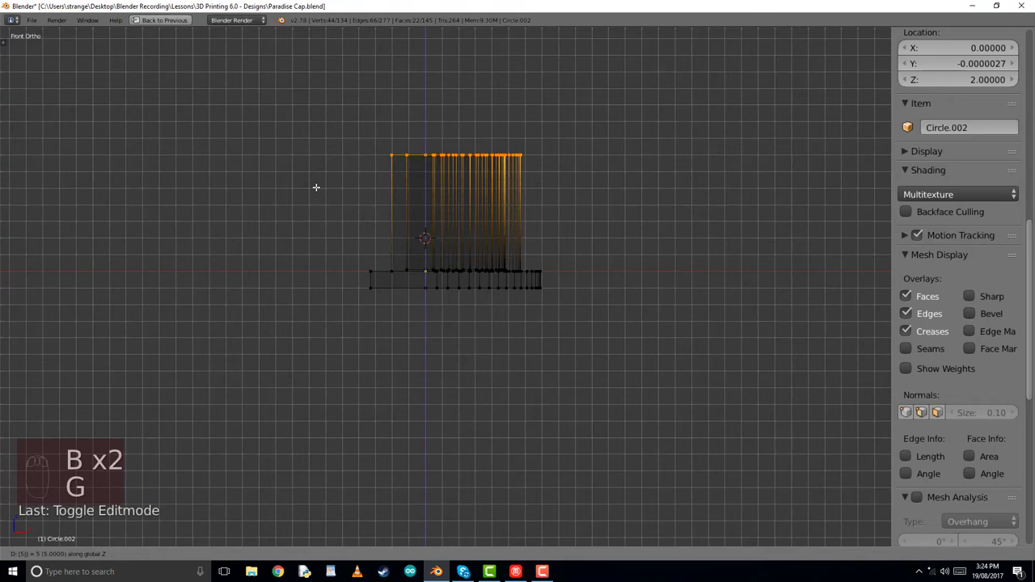
key(g)
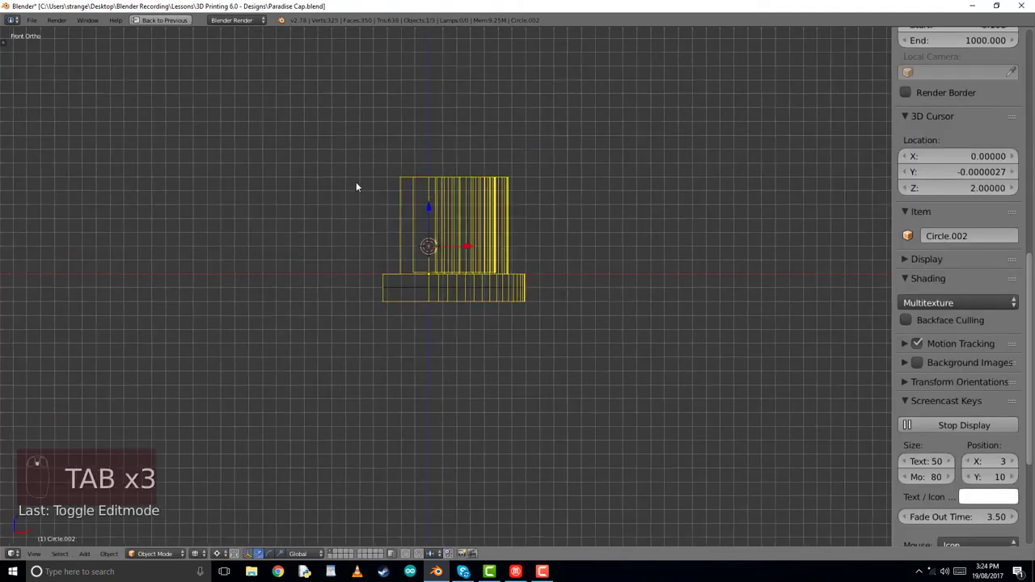
Export the reshaped end cap as an STL file
key(z)
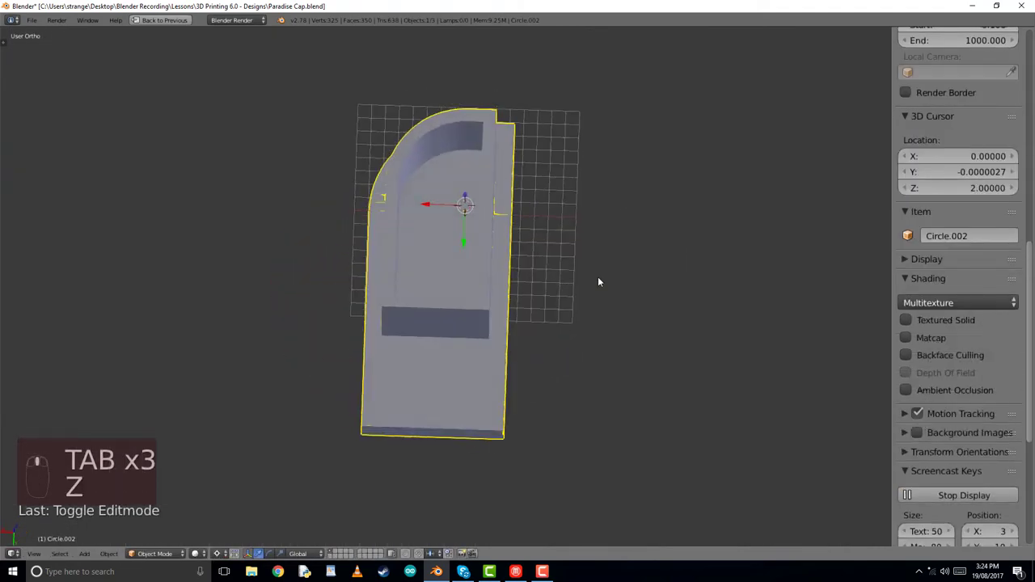
key(t)
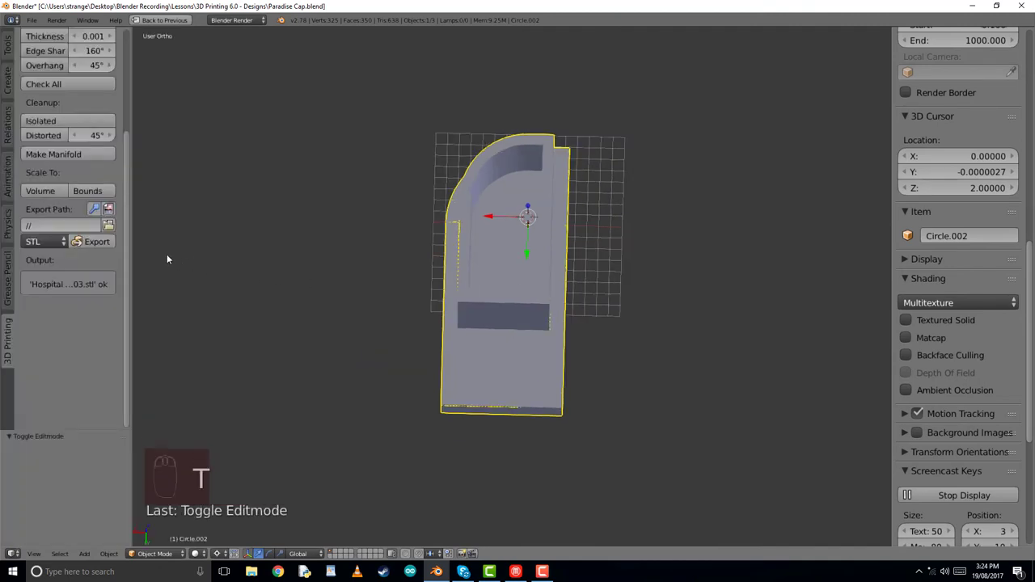
click(97, 243)
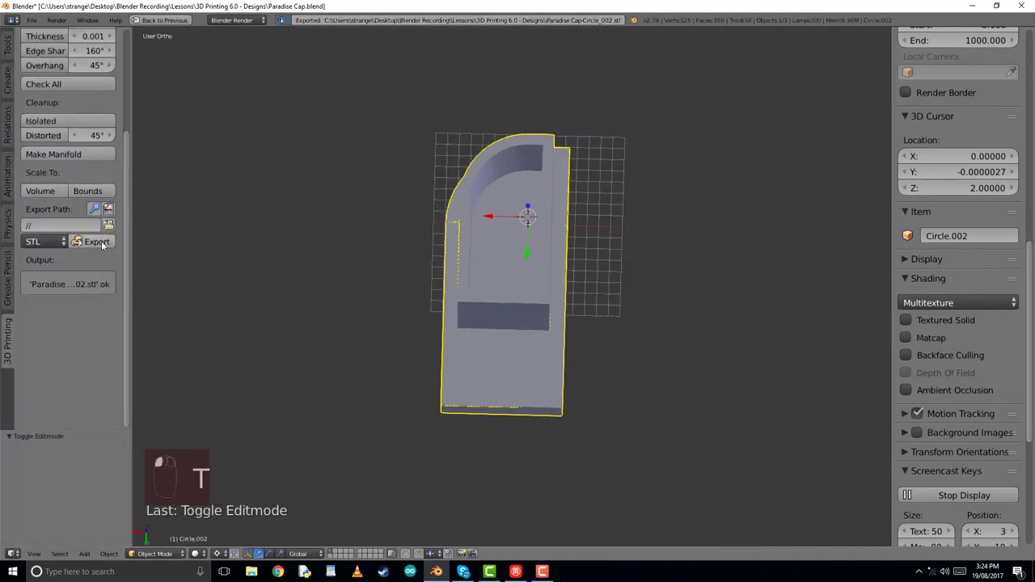